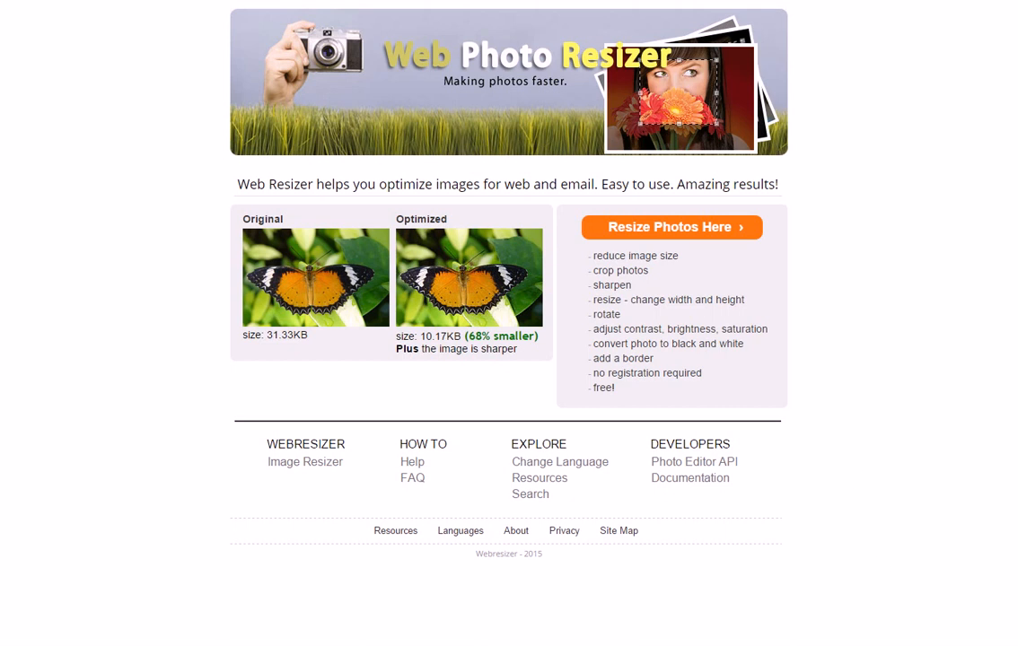
pyautogui.moveTo(697, 269)
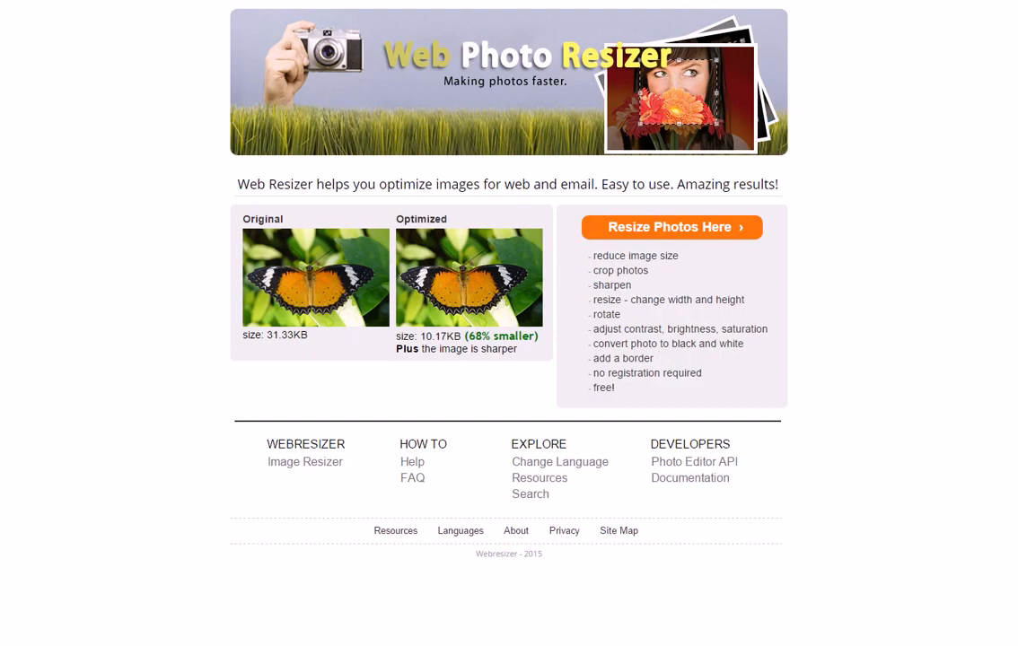
# Open Web Resizer's 'Resize Photos Here' image resizing tool.
pyautogui.click(671, 227)
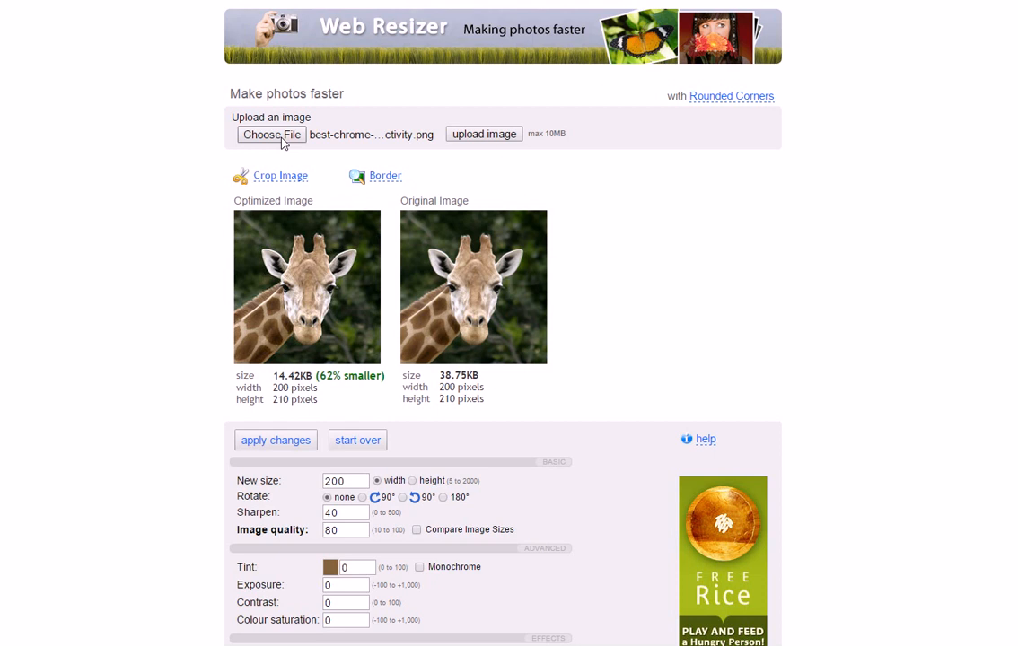
# Upload the Best Chrome Extensions PNG so its 400 px optimized version appears beside the original.
pyautogui.click(484, 133)
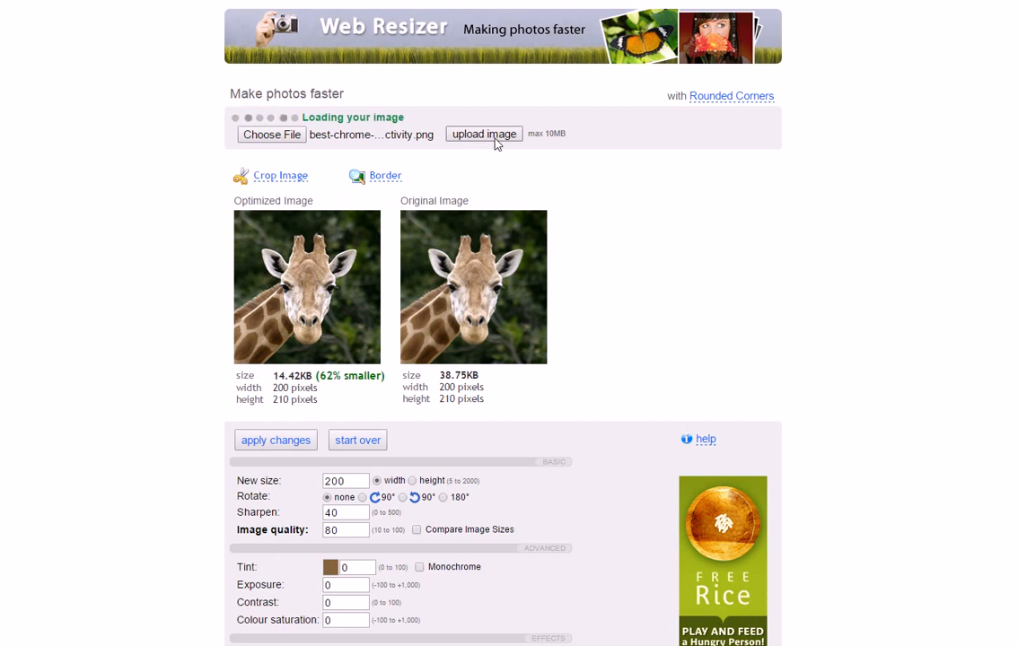
pyautogui.click(483, 133)
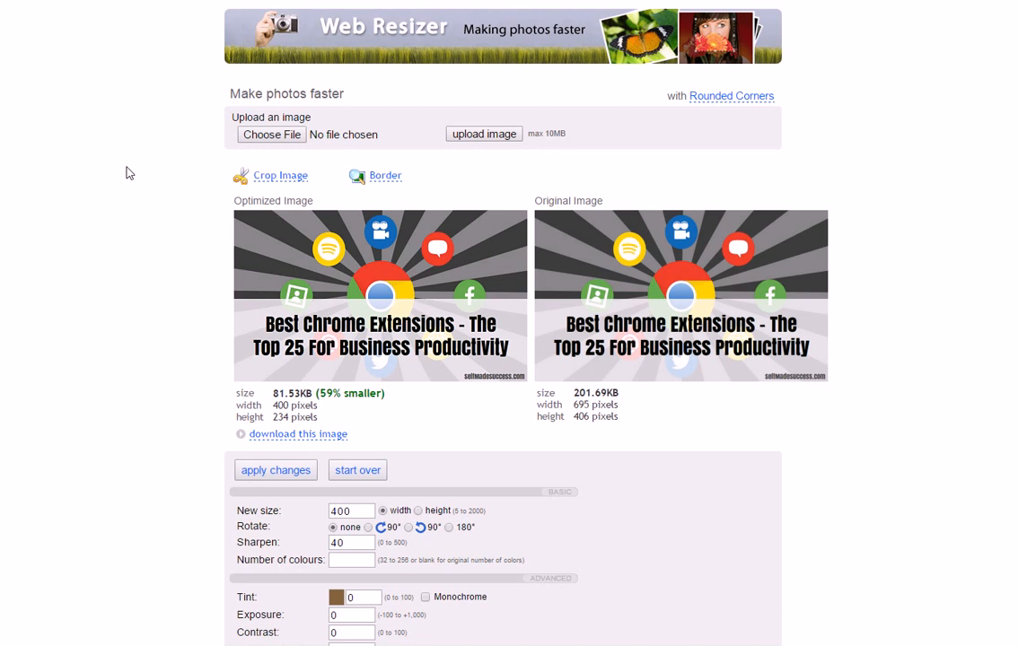
pyautogui.moveTo(522, 593)
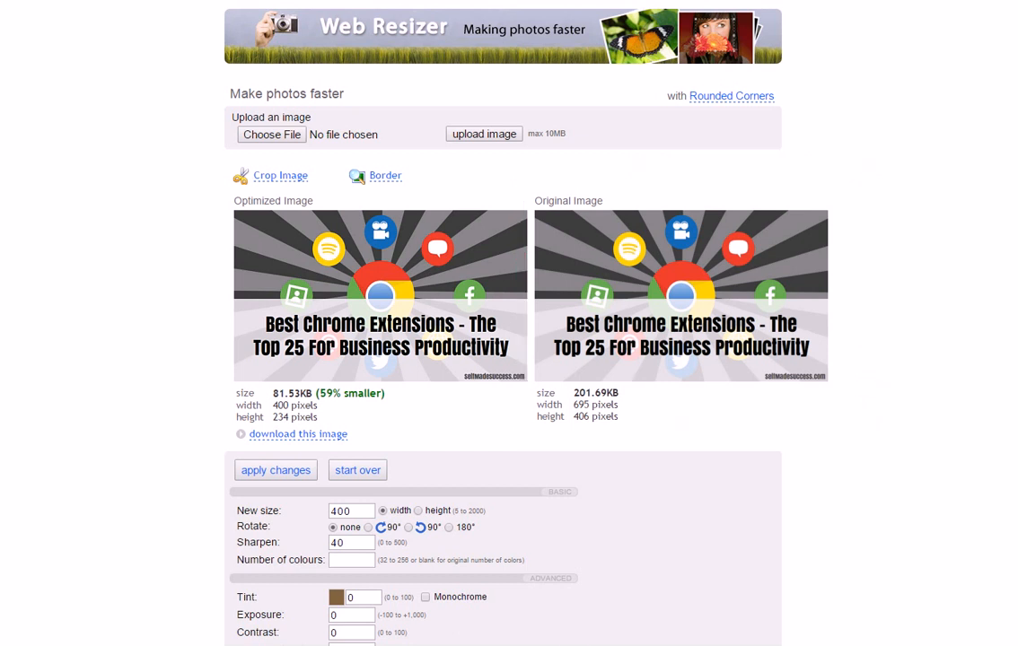
pyautogui.moveTo(430, 457)
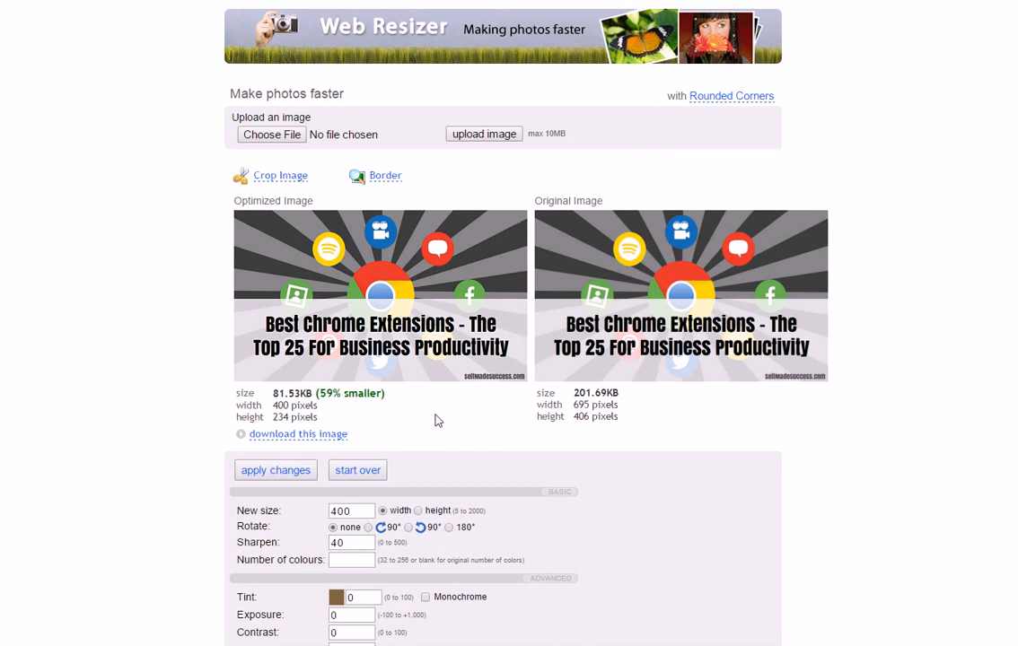
pyautogui.moveTo(302, 391)
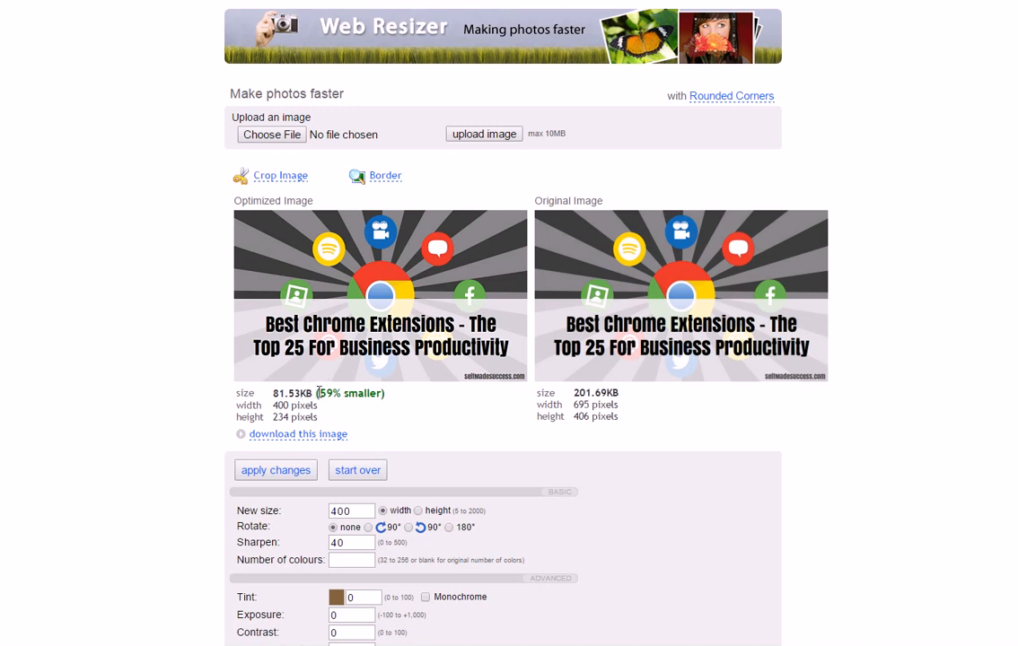
pyautogui.moveTo(386, 395)
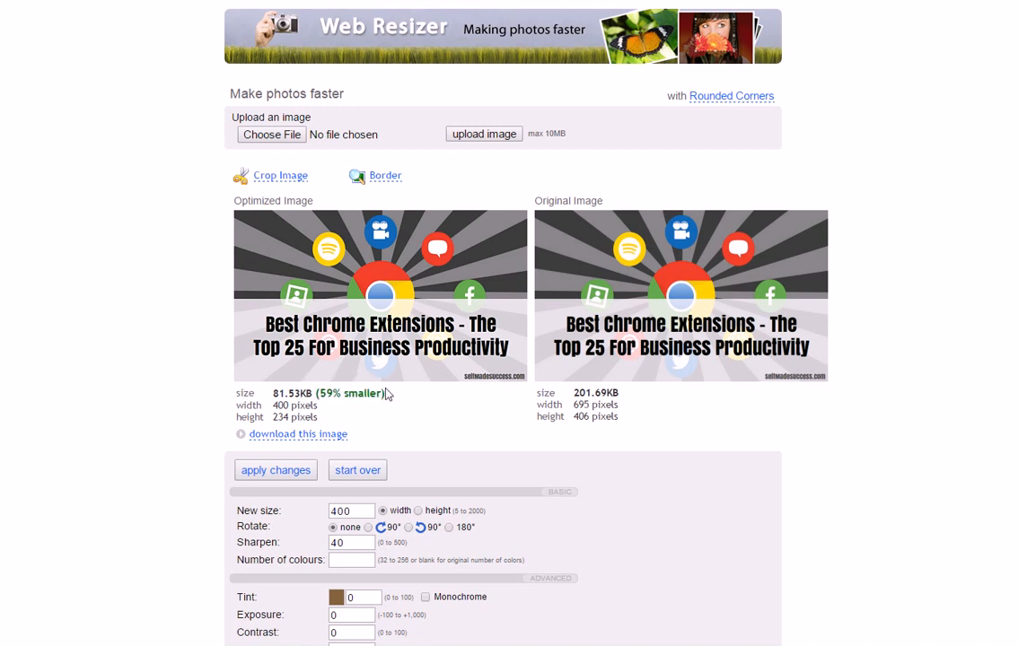
pyautogui.moveTo(282, 242)
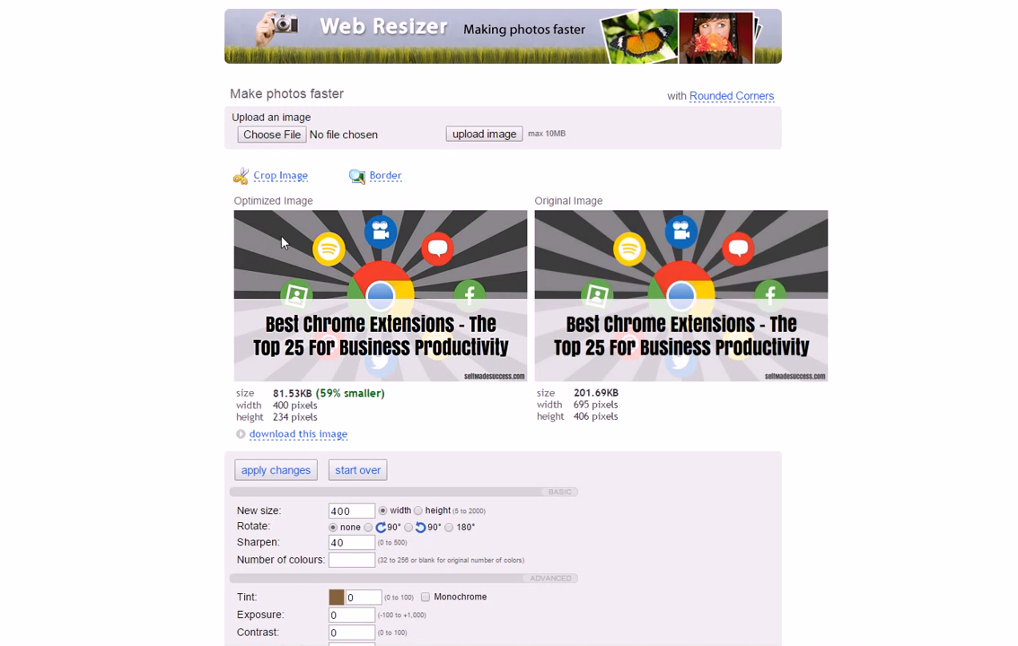
pyautogui.moveTo(517, 420)
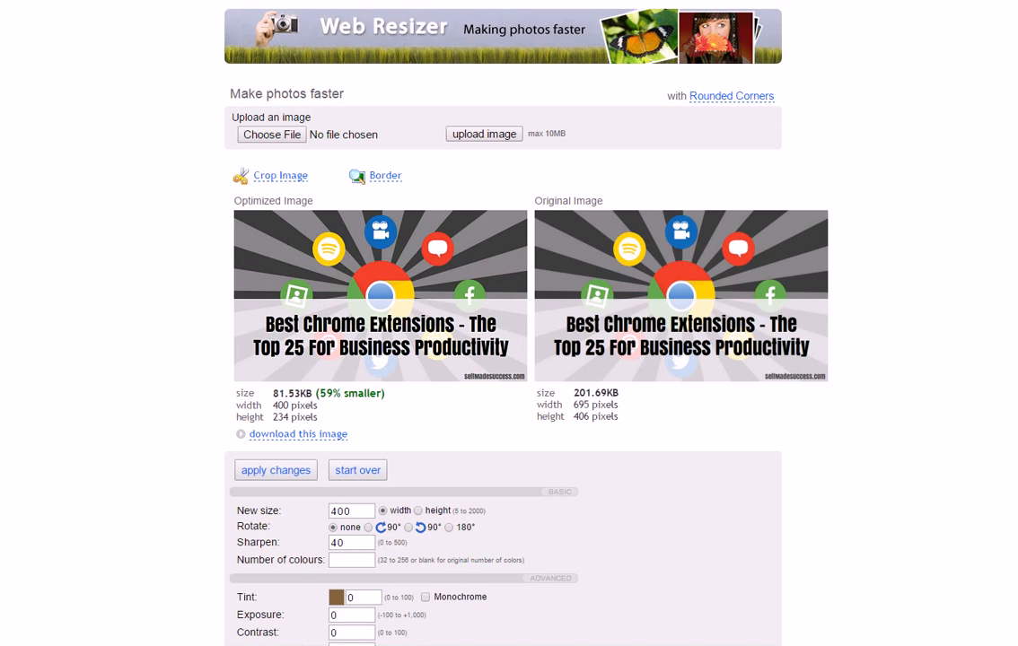
pyautogui.scroll(-3)
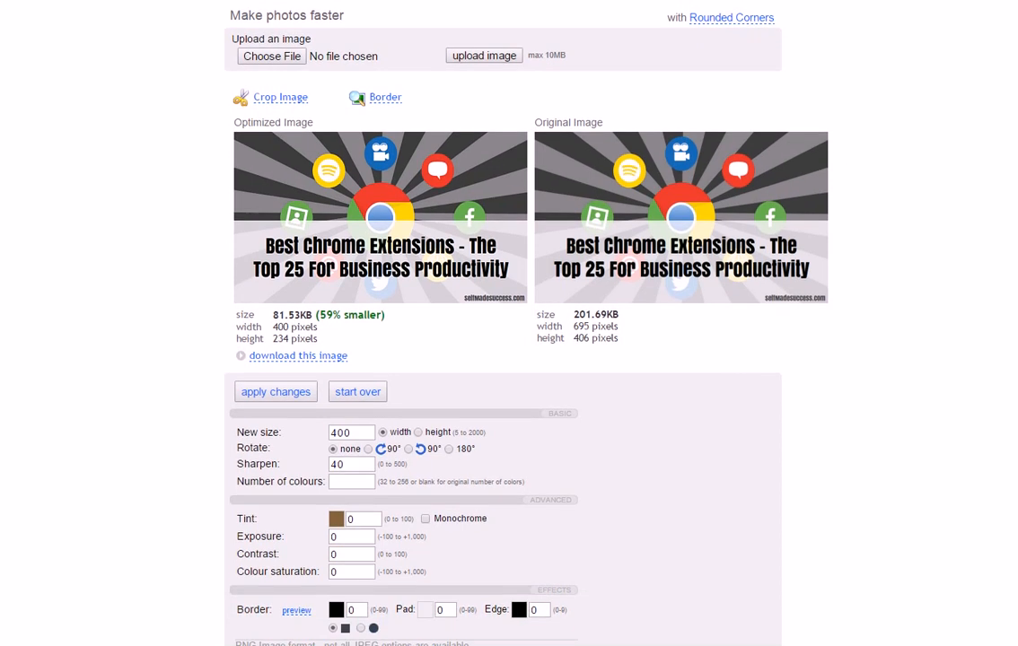
pyautogui.scroll(-3)
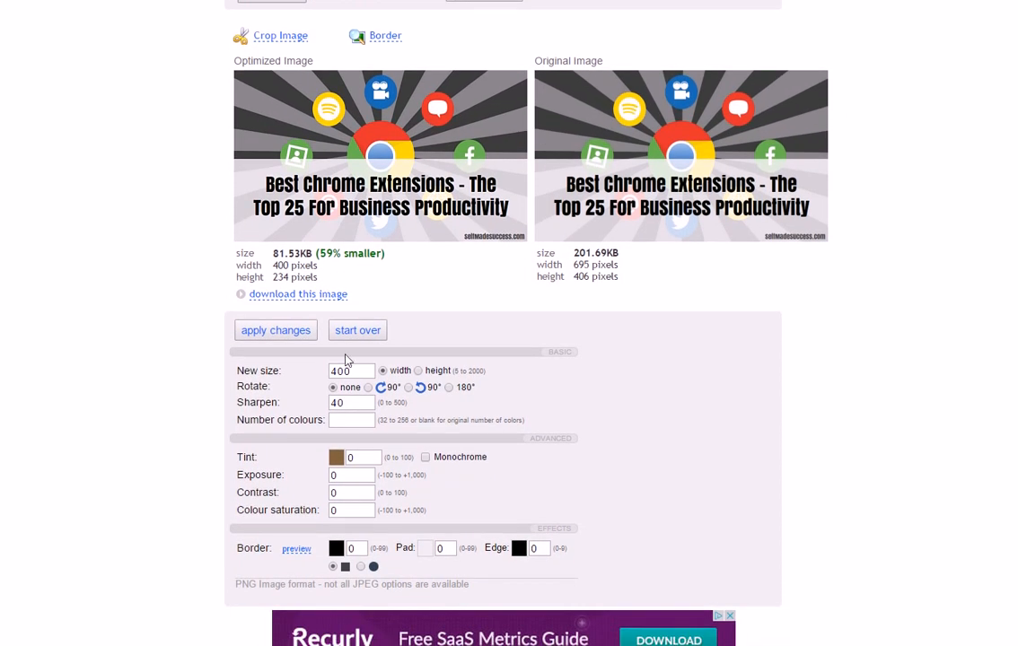
pyautogui.moveTo(409, 377)
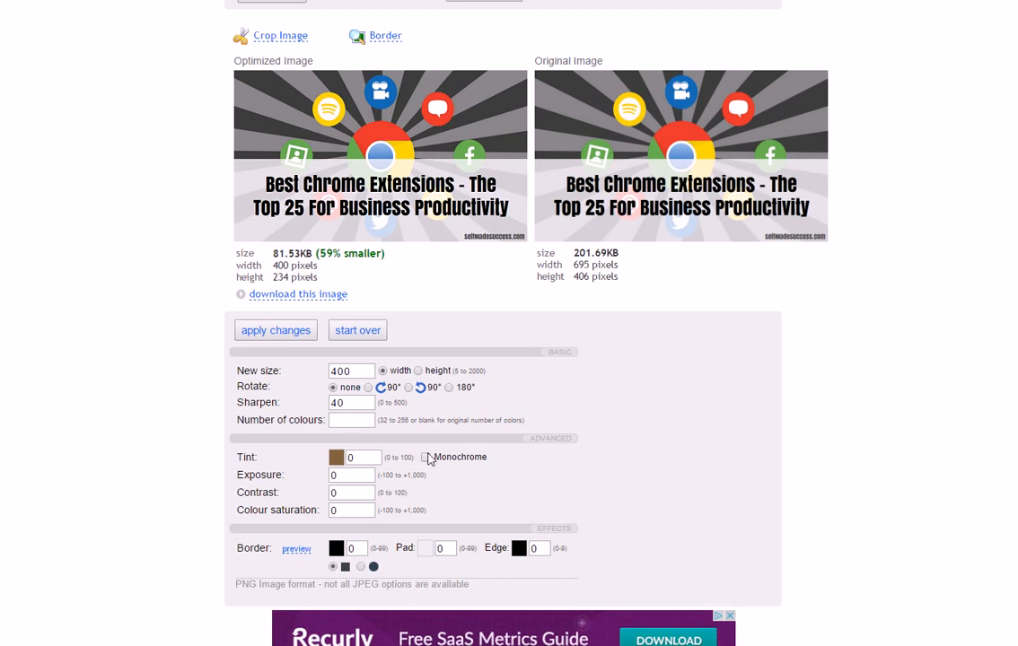
pyautogui.moveTo(431, 460)
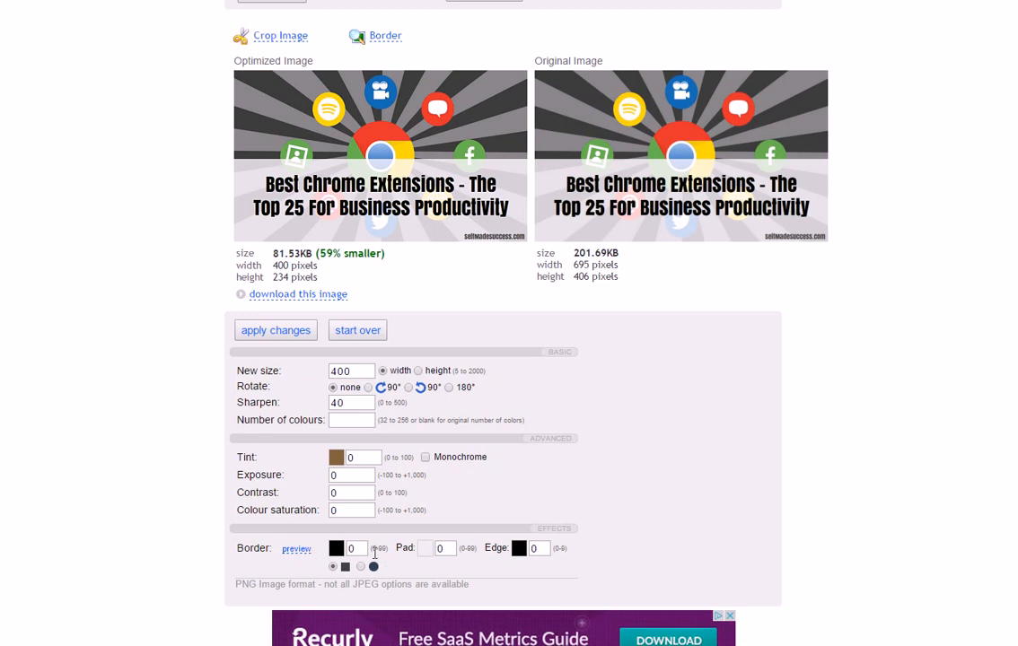
pyautogui.moveTo(822, 513)
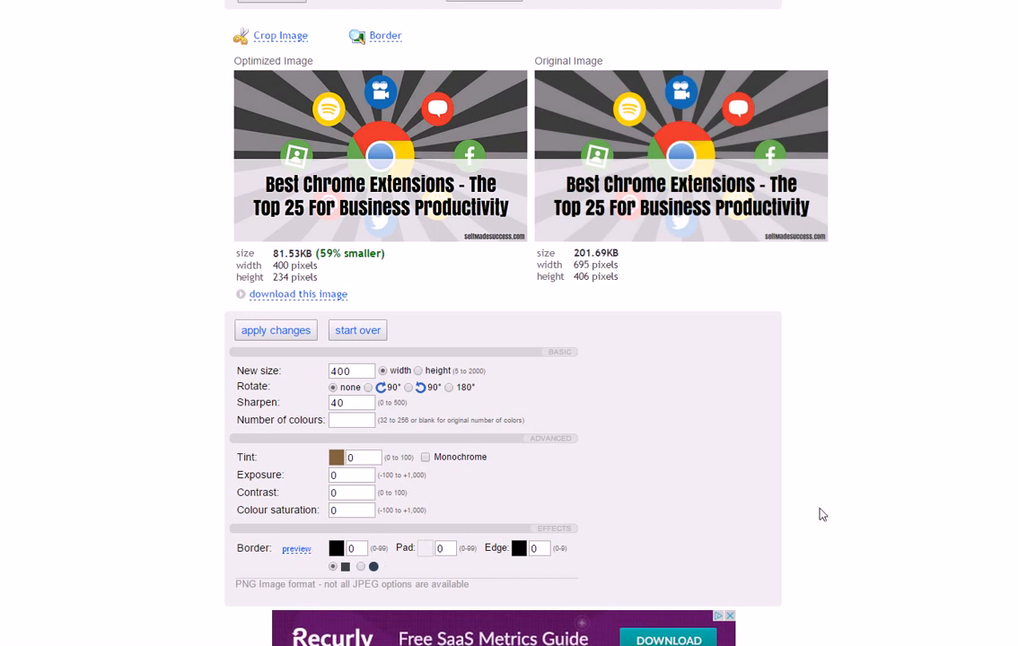
pyautogui.moveTo(359, 575)
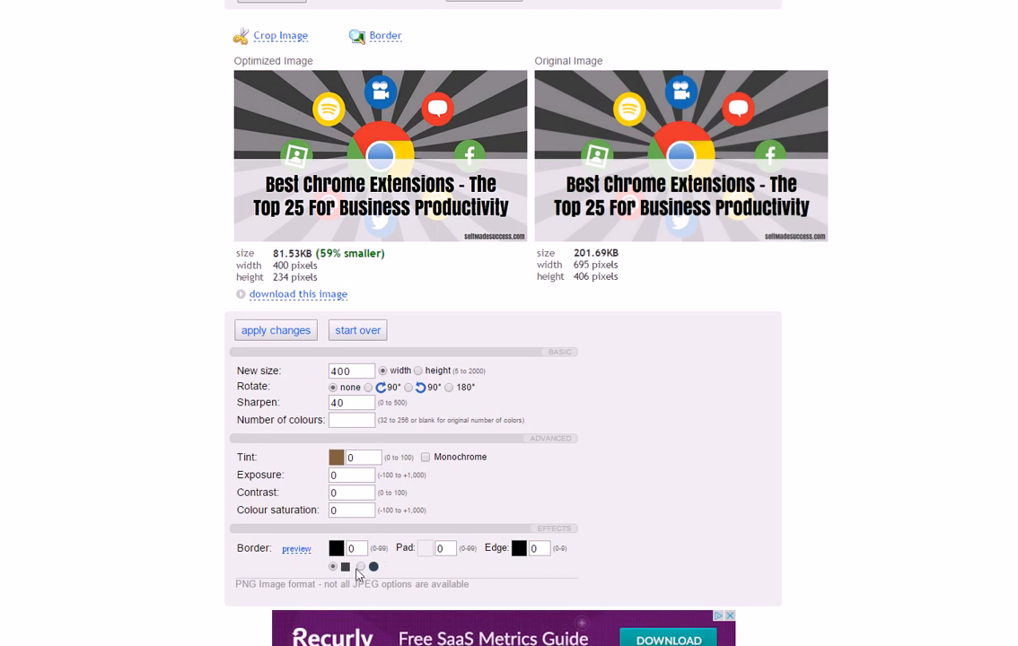
pyautogui.moveTo(955, 452)
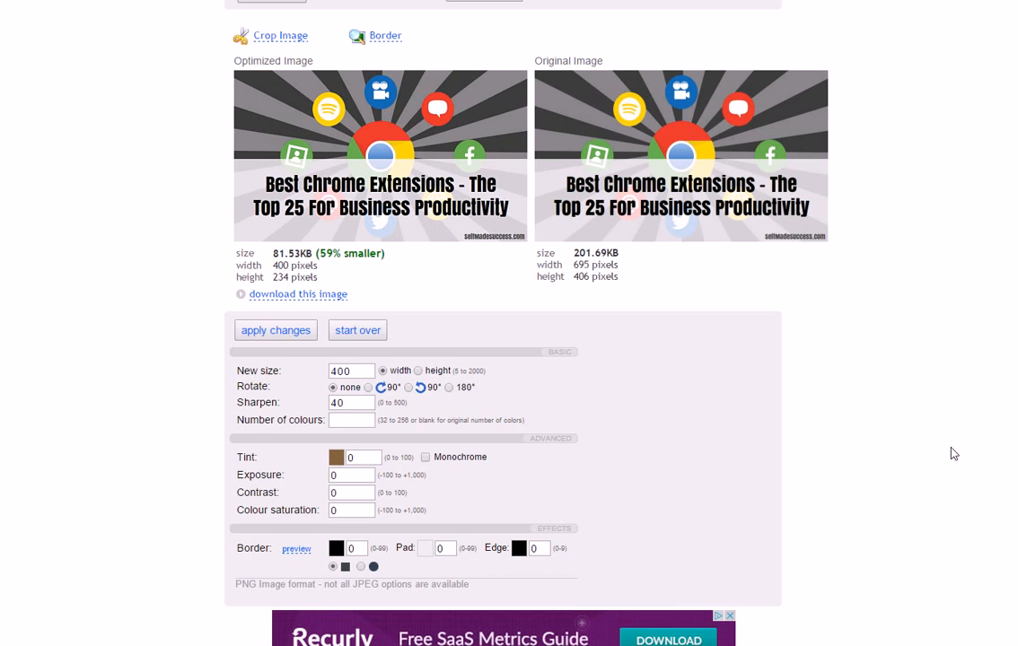
pyautogui.scroll(3)
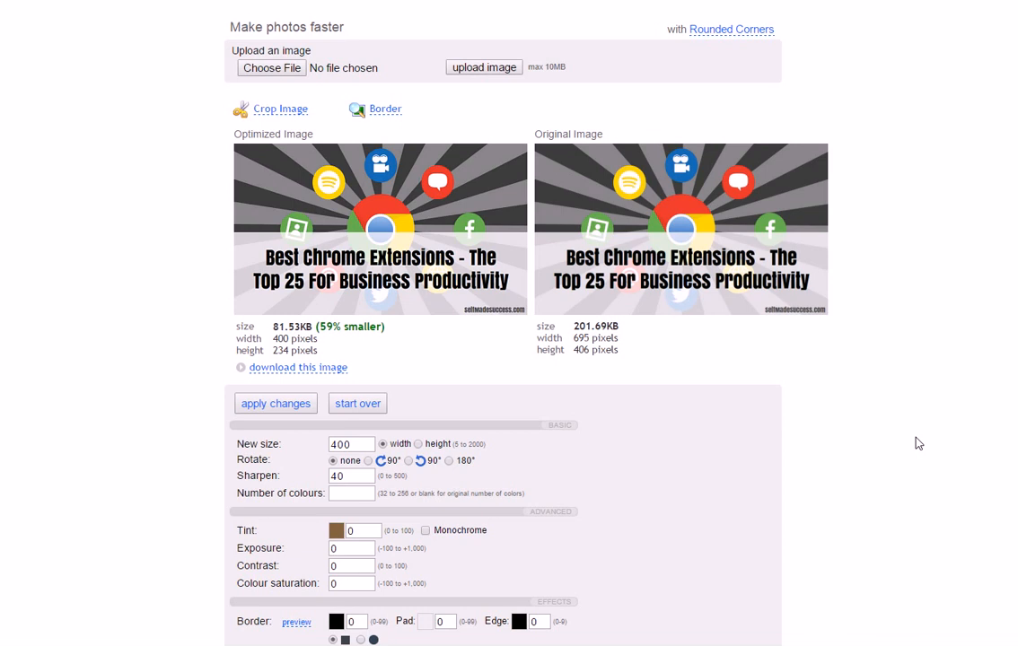
pyautogui.scroll(3)
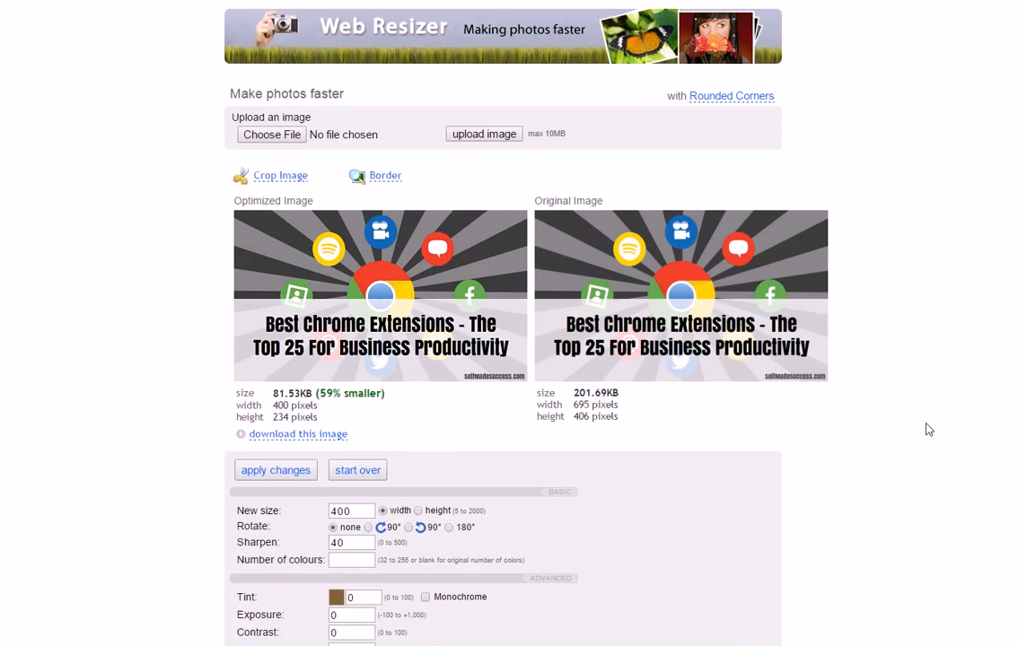
pyautogui.moveTo(911, 371)
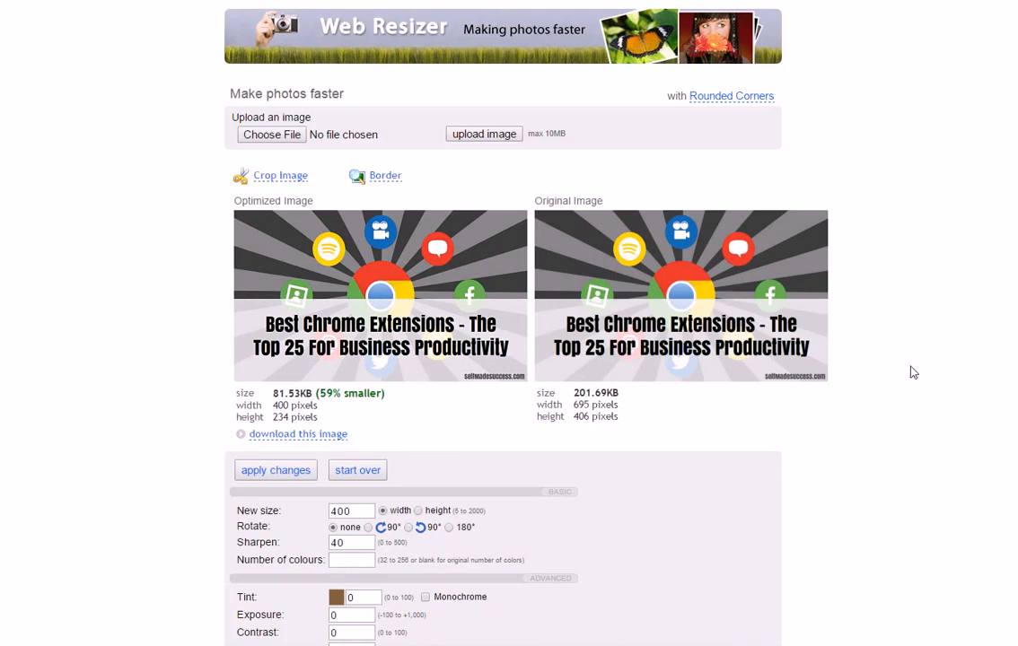
pyautogui.moveTo(921, 323)
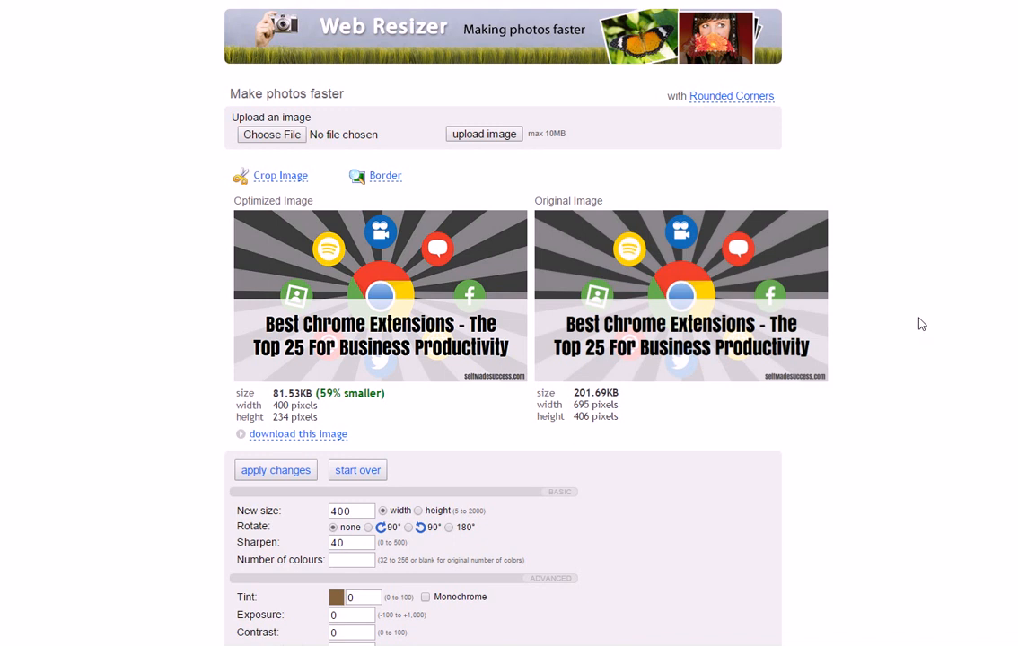
pyautogui.moveTo(915, 336)
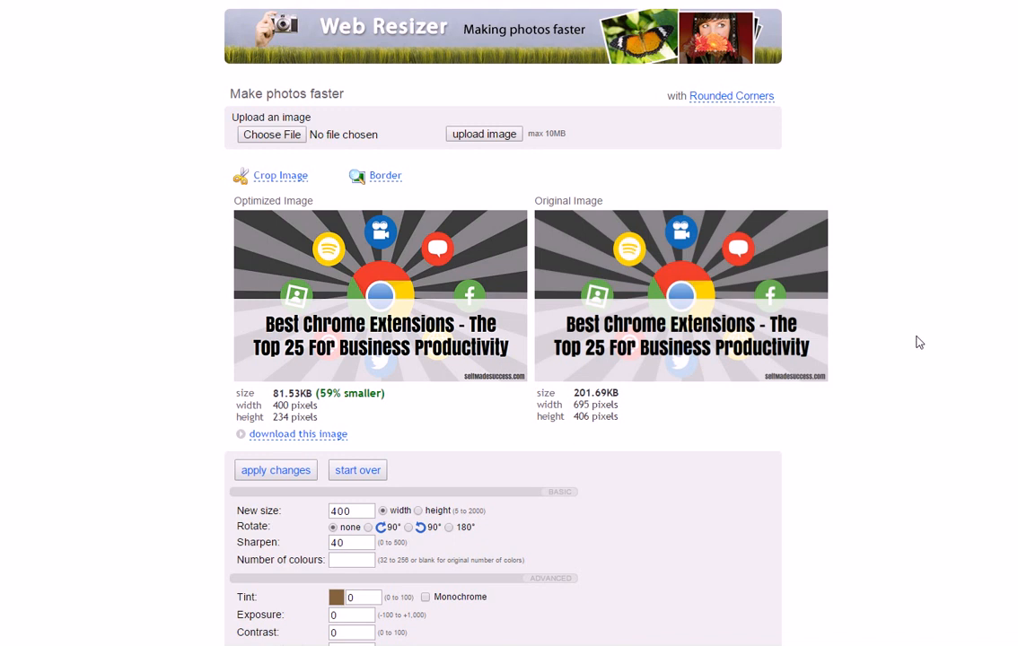
# Apply the 450 px width and check the new 98.76 KB size readout.
pyautogui.scroll(-3)
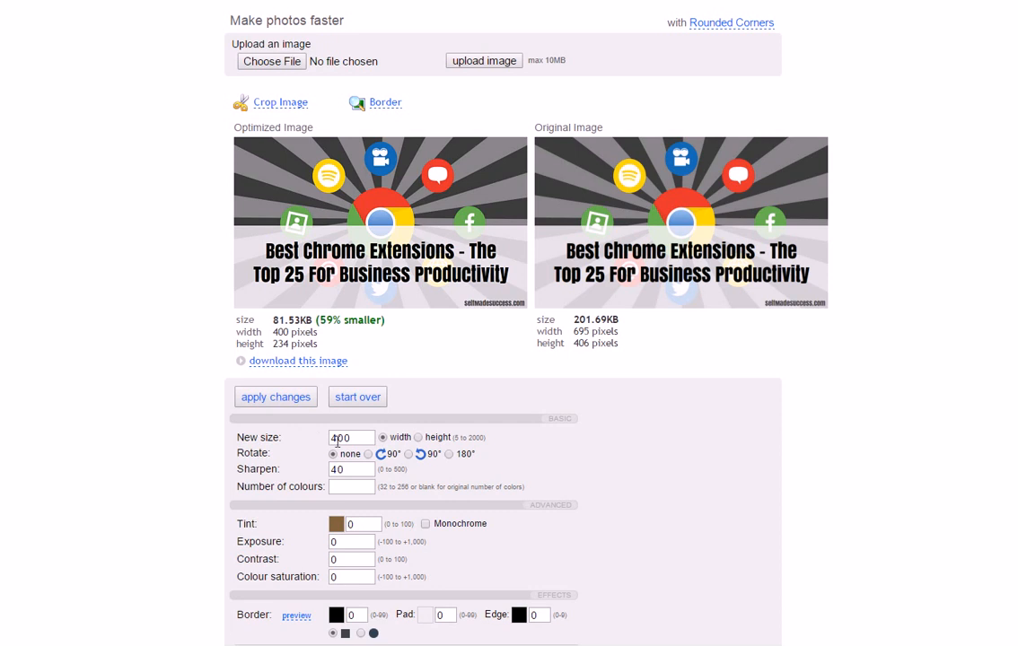
pyautogui.click(350, 438)
pyautogui.write('450')
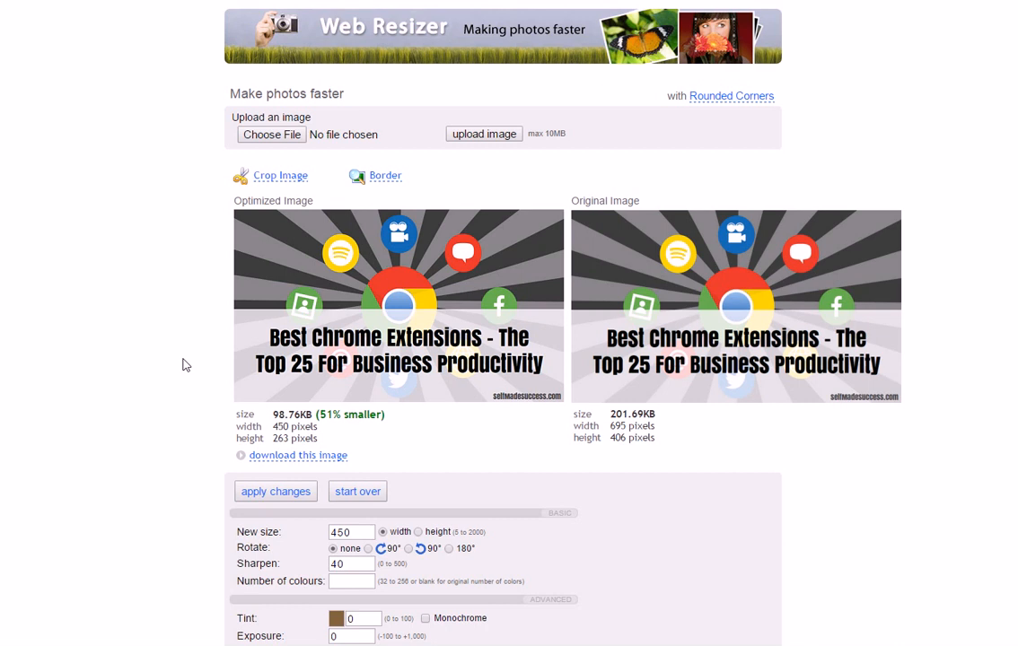
pyautogui.moveTo(481, 196)
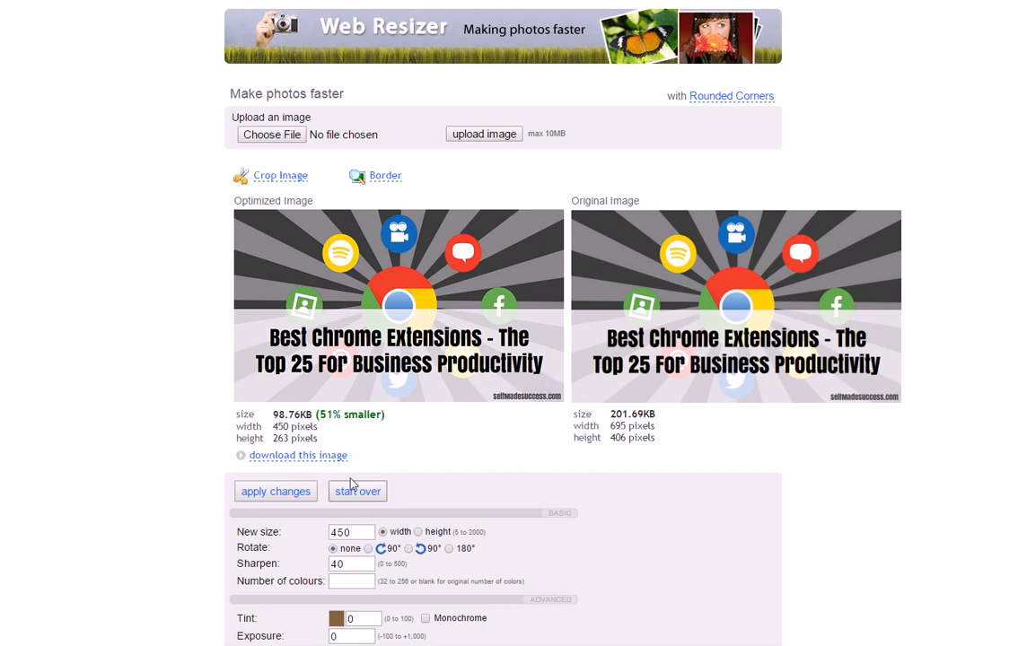
pyautogui.doubleClick(291, 413)
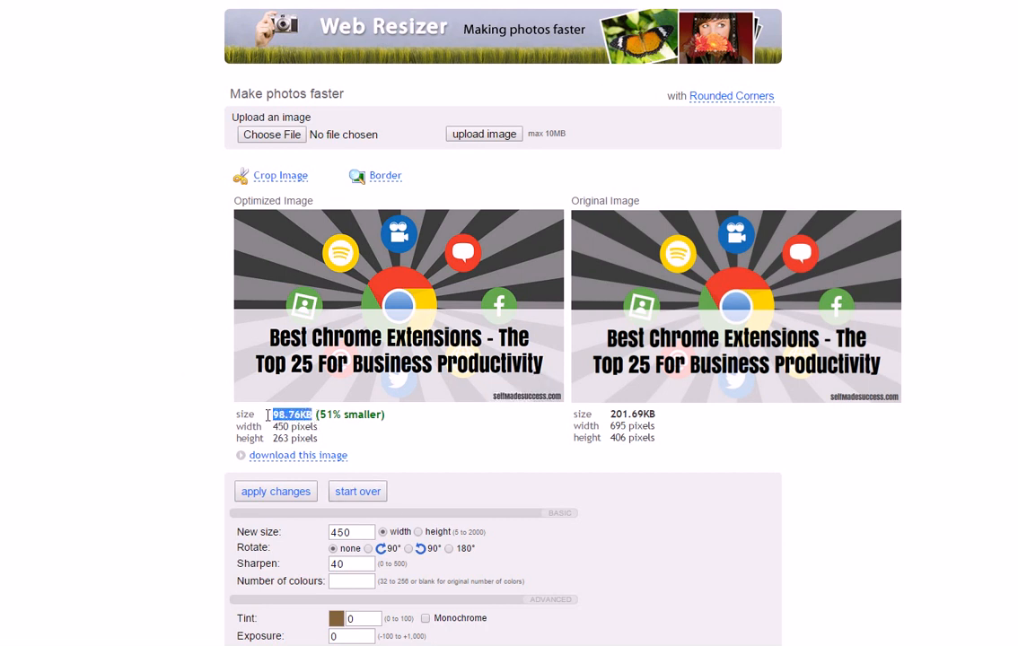
pyautogui.moveTo(407, 434)
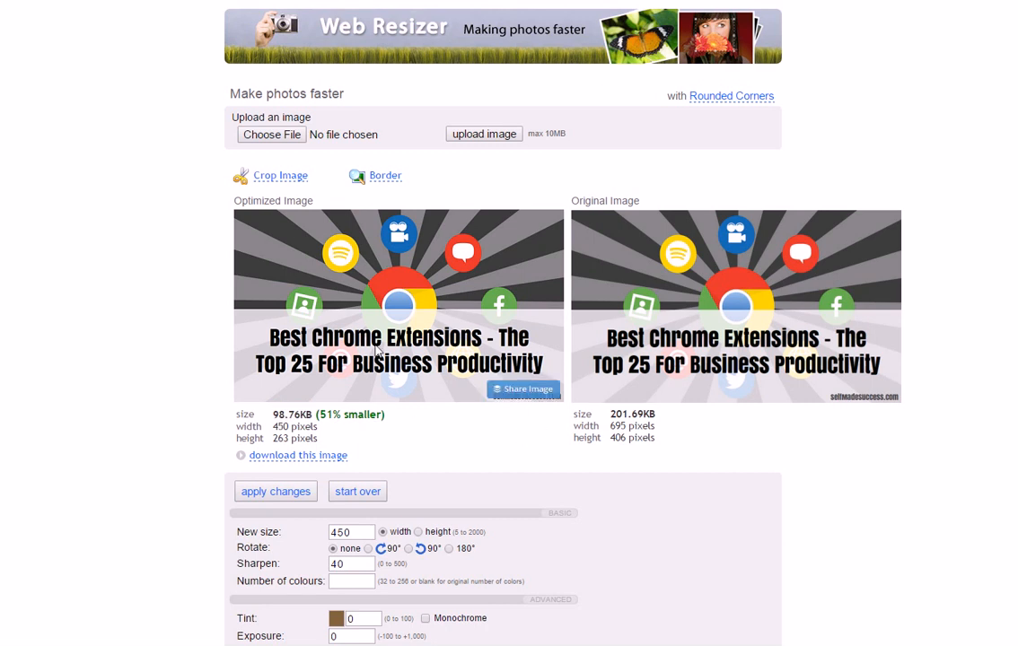
pyautogui.moveTo(219, 298)
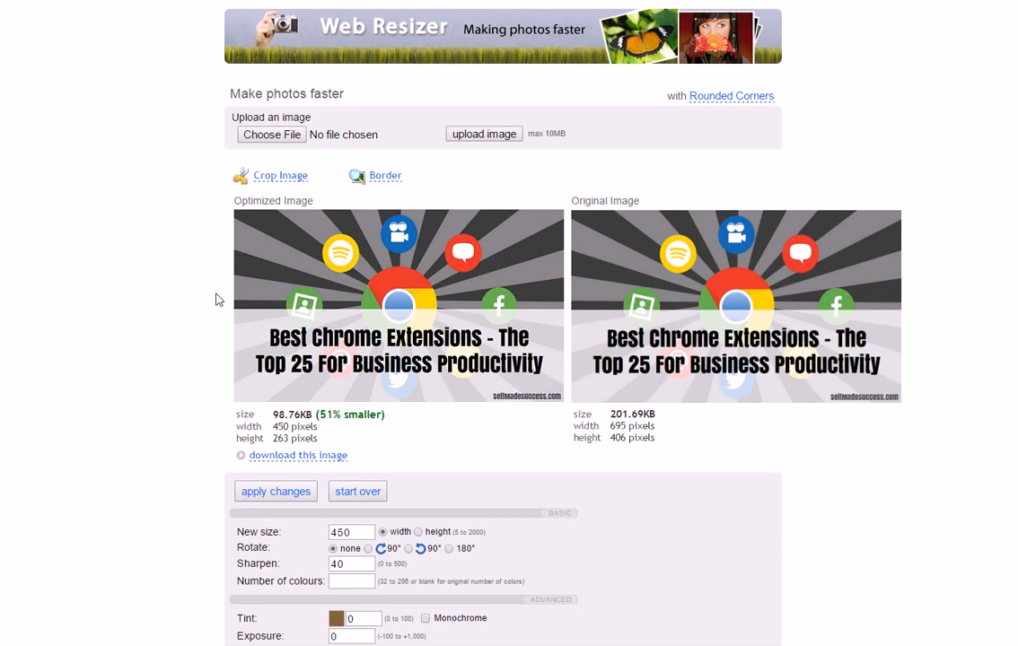
pyautogui.moveTo(323, 438)
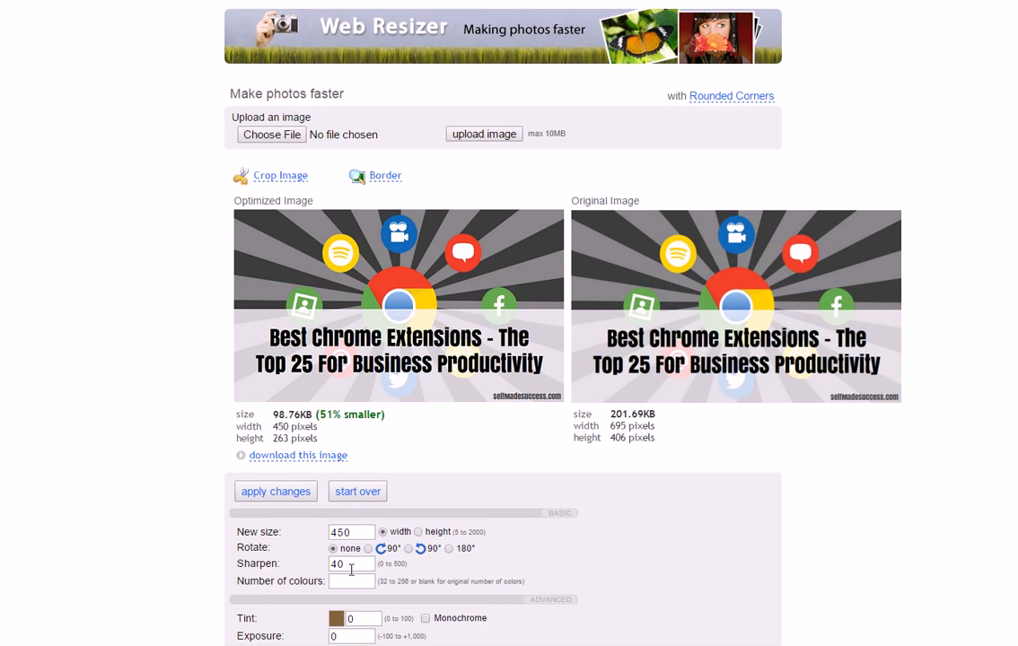
# Reduce the image to 256 colours and apply, bringing it down to 37.13 KB.
pyautogui.click(350, 582)
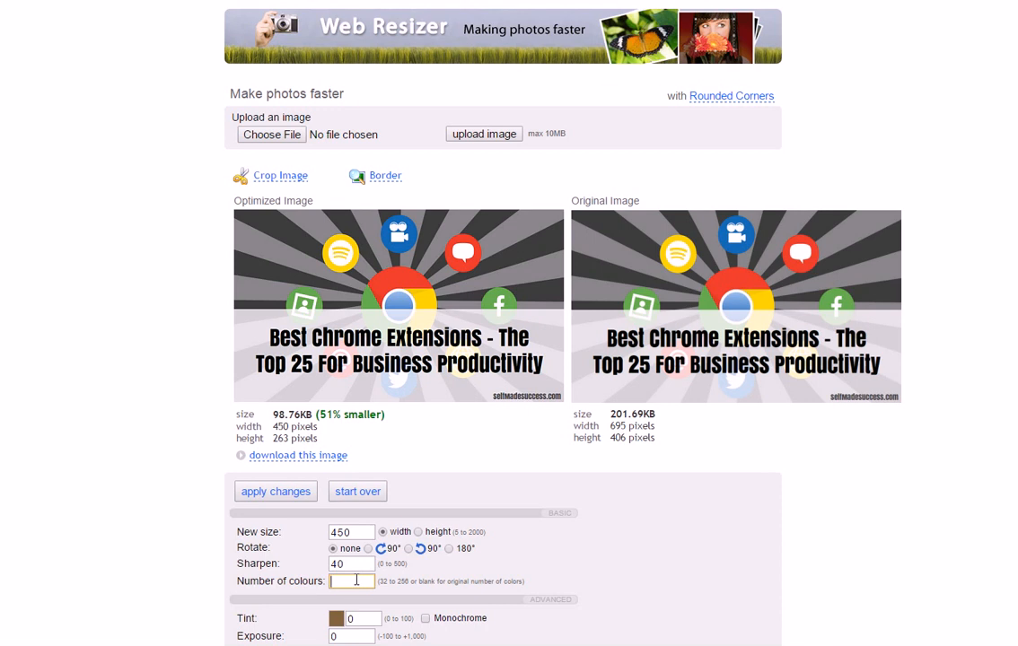
pyautogui.write('256')
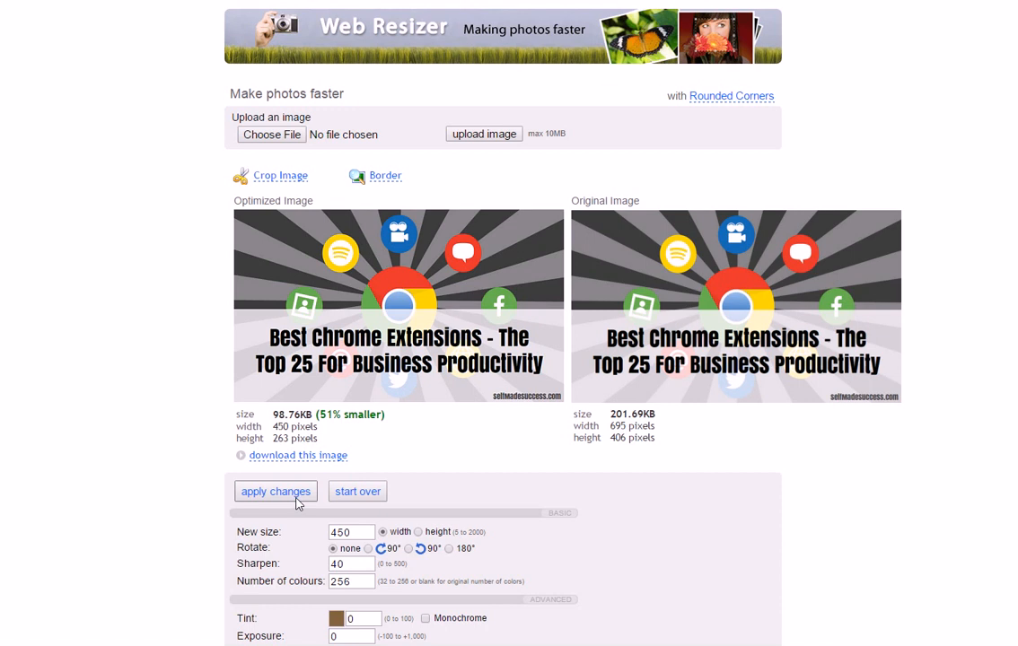
pyautogui.click(274, 492)
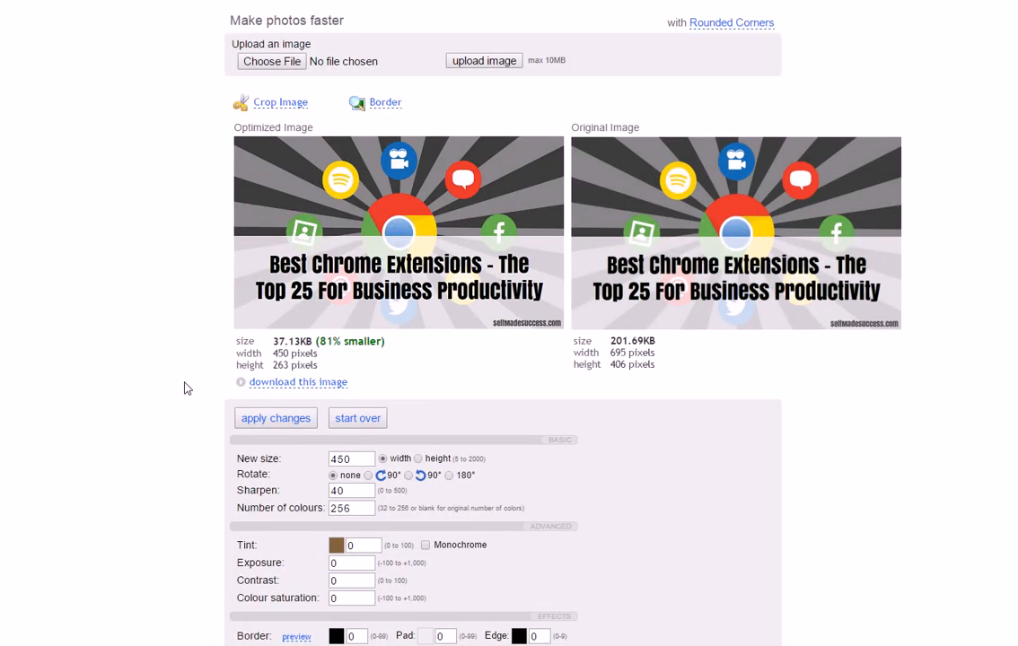
pyautogui.doubleClick(293, 341)
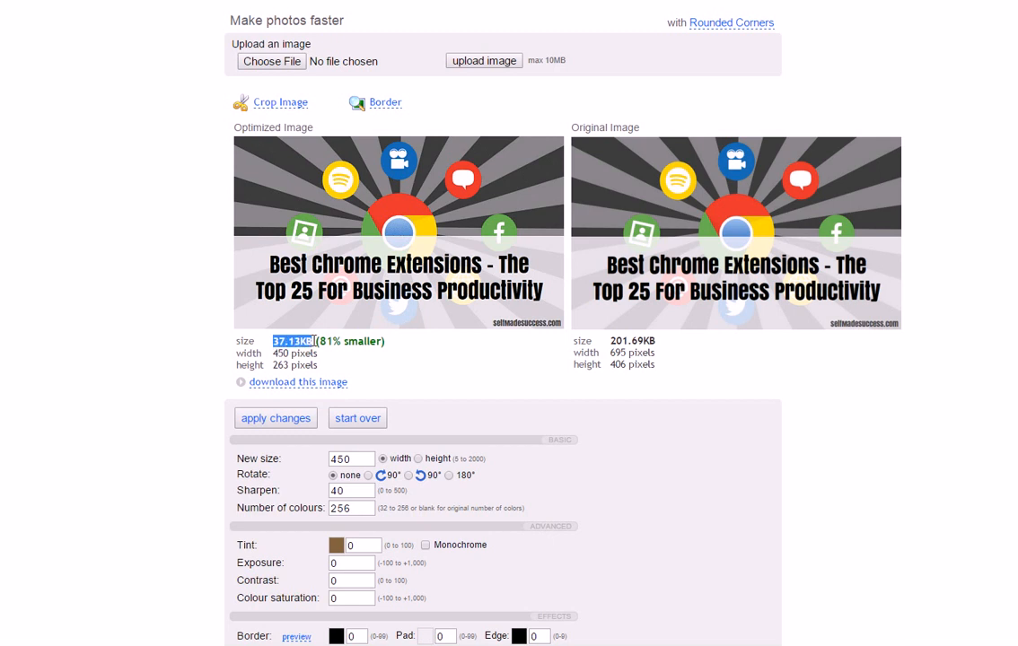
pyautogui.scroll(3)
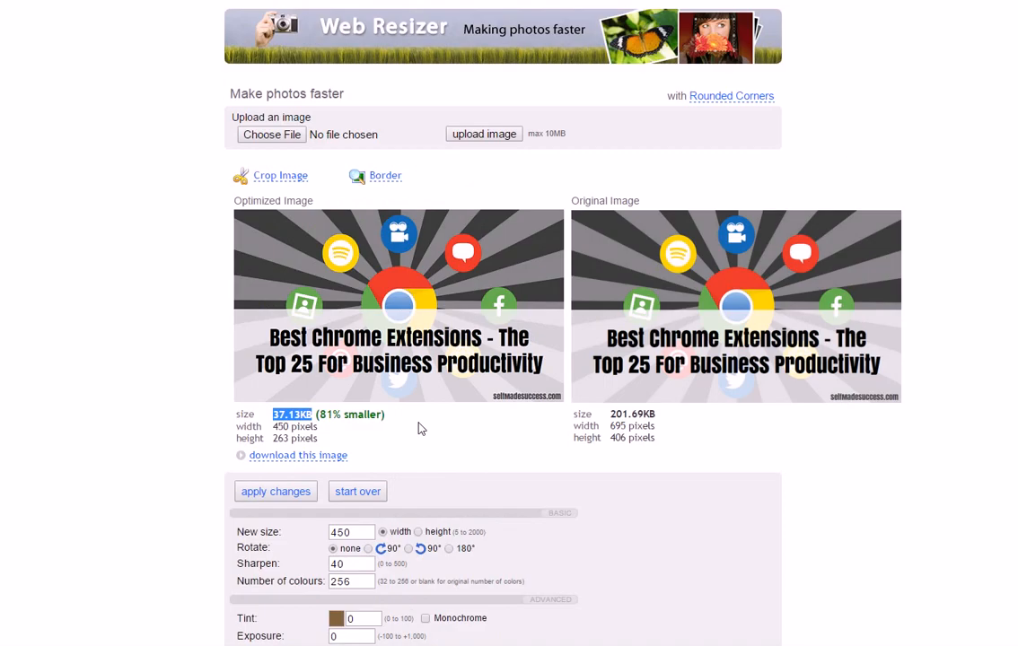
pyautogui.scroll(-3)
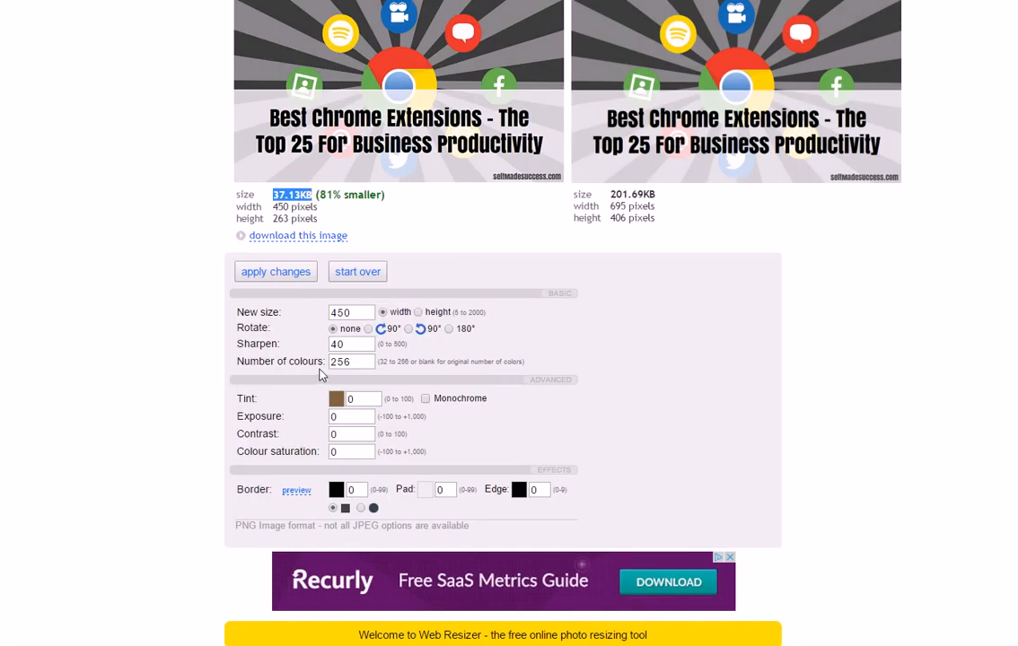
pyautogui.scroll(-3)
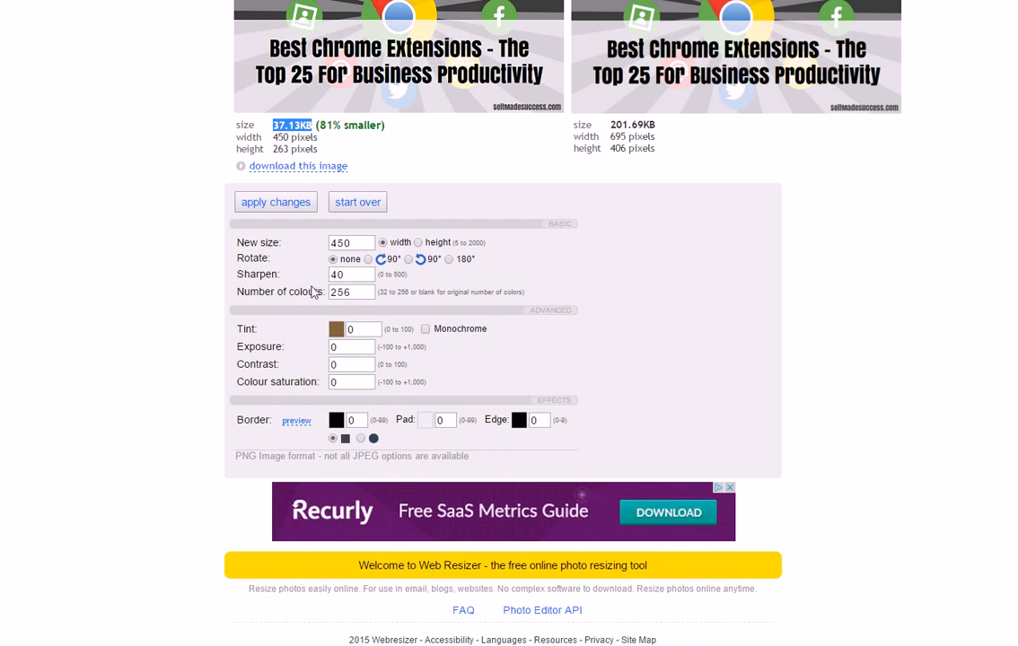
pyautogui.scroll(3)
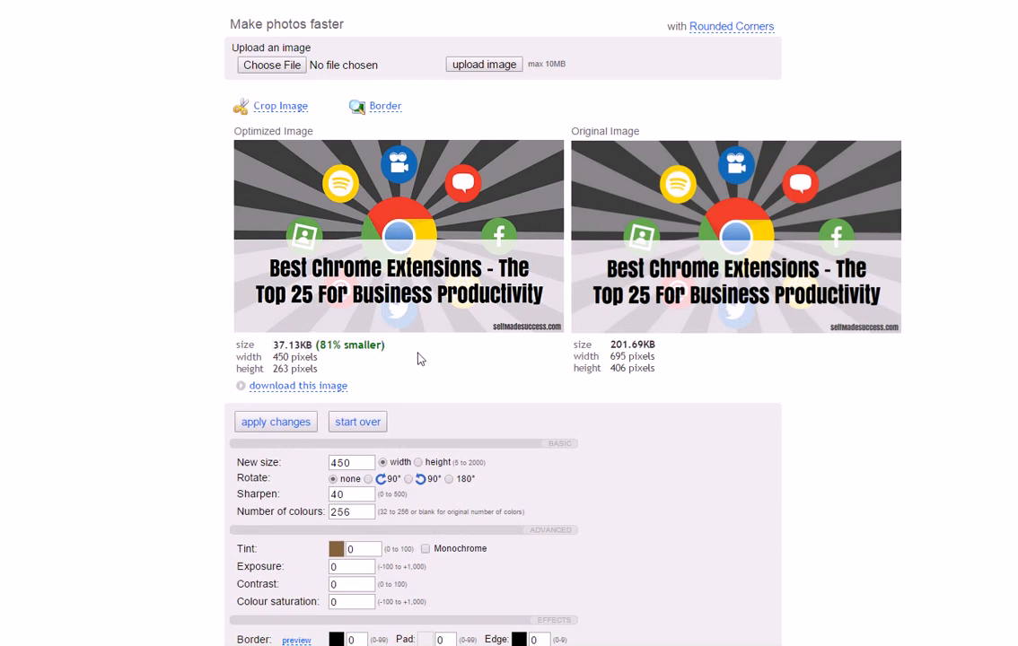
pyautogui.scroll(-3)
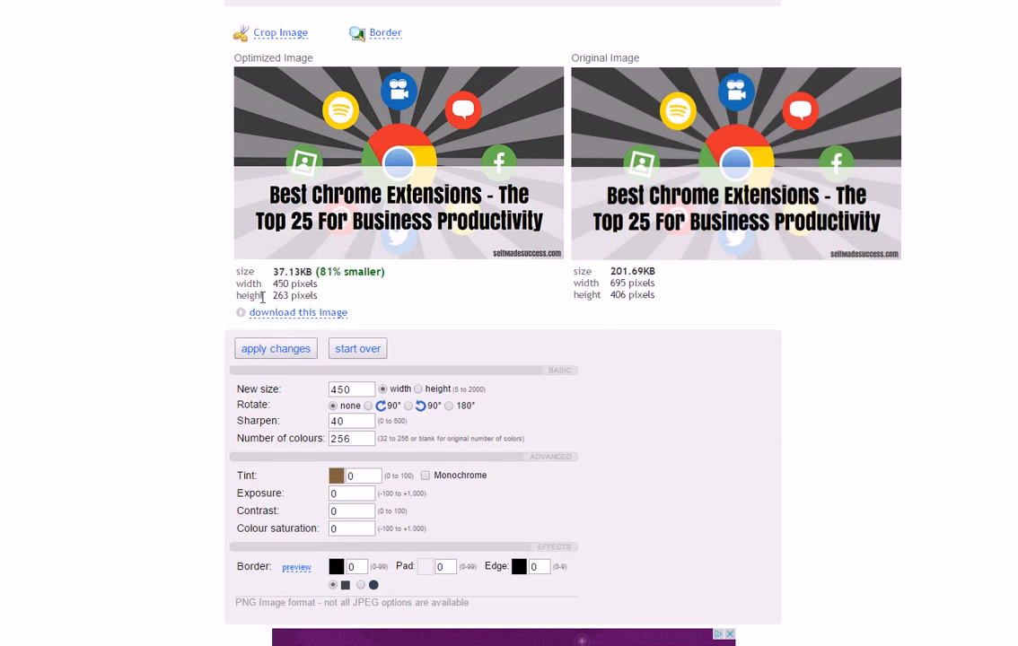
pyautogui.moveTo(255, 309)
pyautogui.write('0')
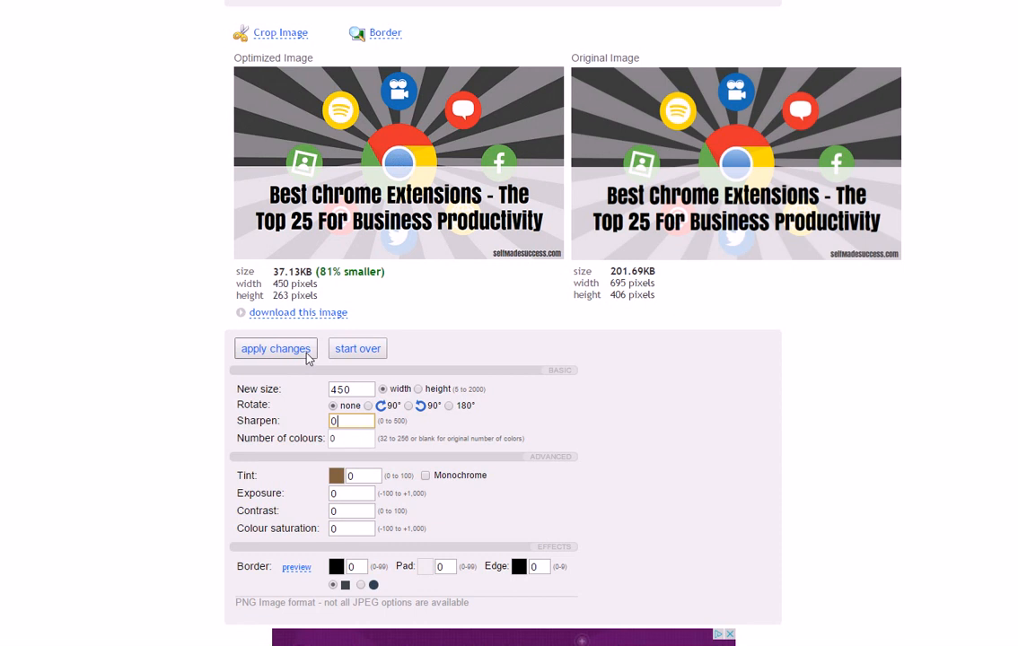
# Try sharpen 500 (34.55 KB), then set sharpen back to 40 and reapply.
pyautogui.click(358, 348)
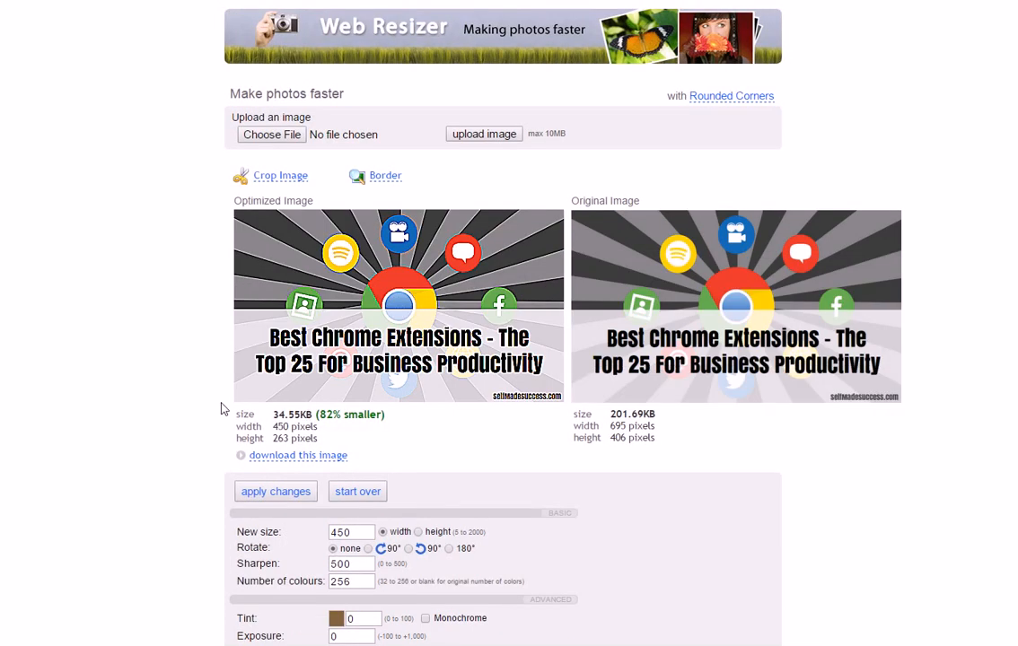
pyautogui.scroll(-3)
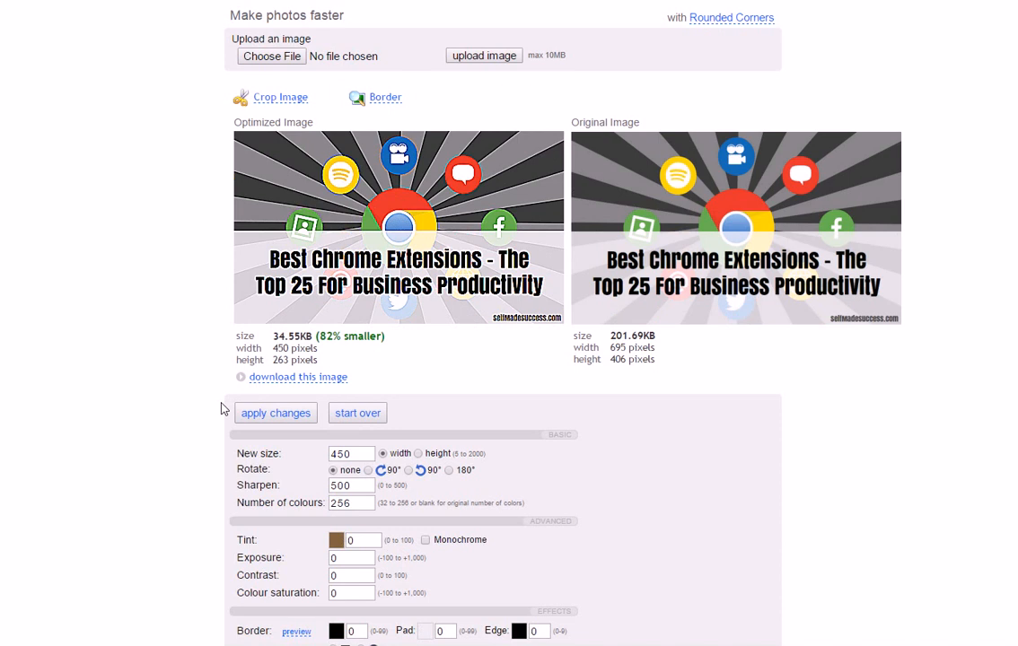
pyautogui.tripleClick(349, 485)
pyautogui.write('40')
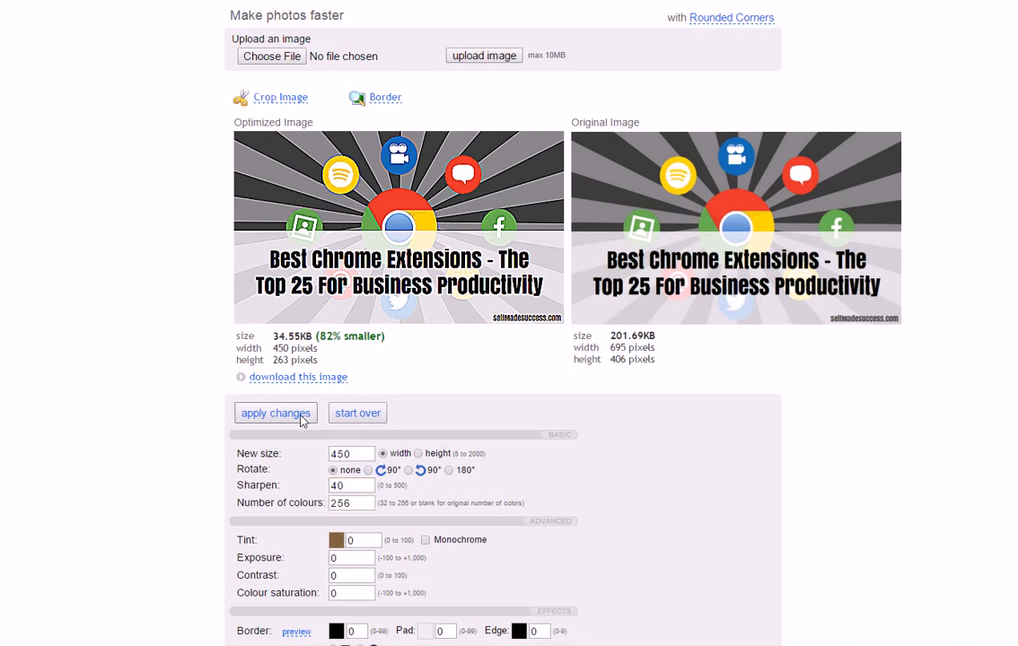
pyautogui.click(276, 413)
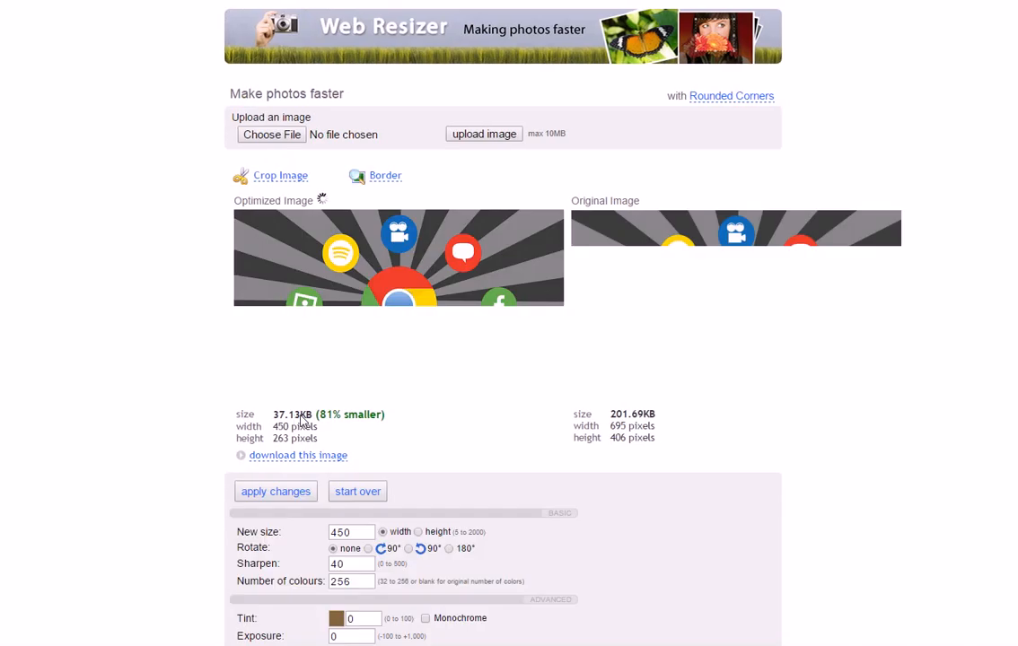
# Move to the border thickness field and scroll down to the Advanced and Effects settings, clearing Monochrome.
pyautogui.scroll(-3)
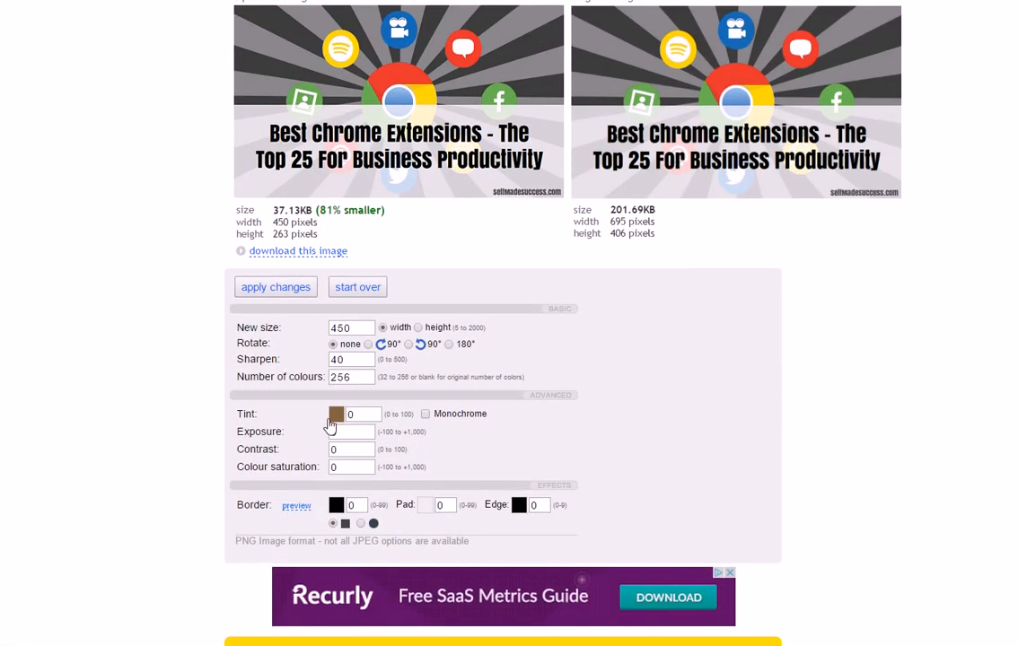
pyautogui.moveTo(343, 501)
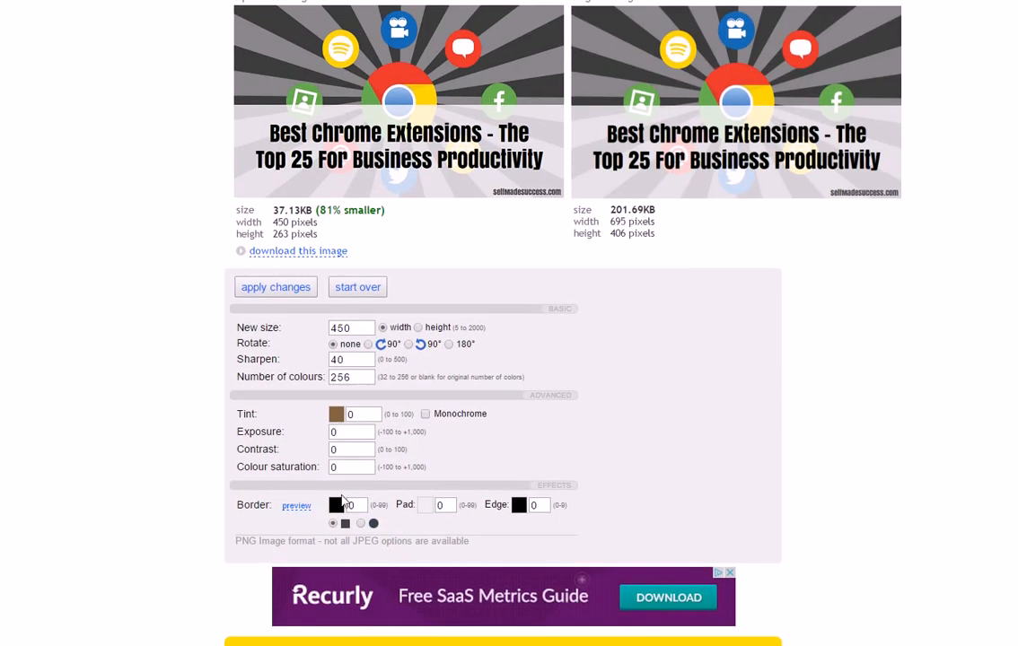
pyautogui.click(425, 413)
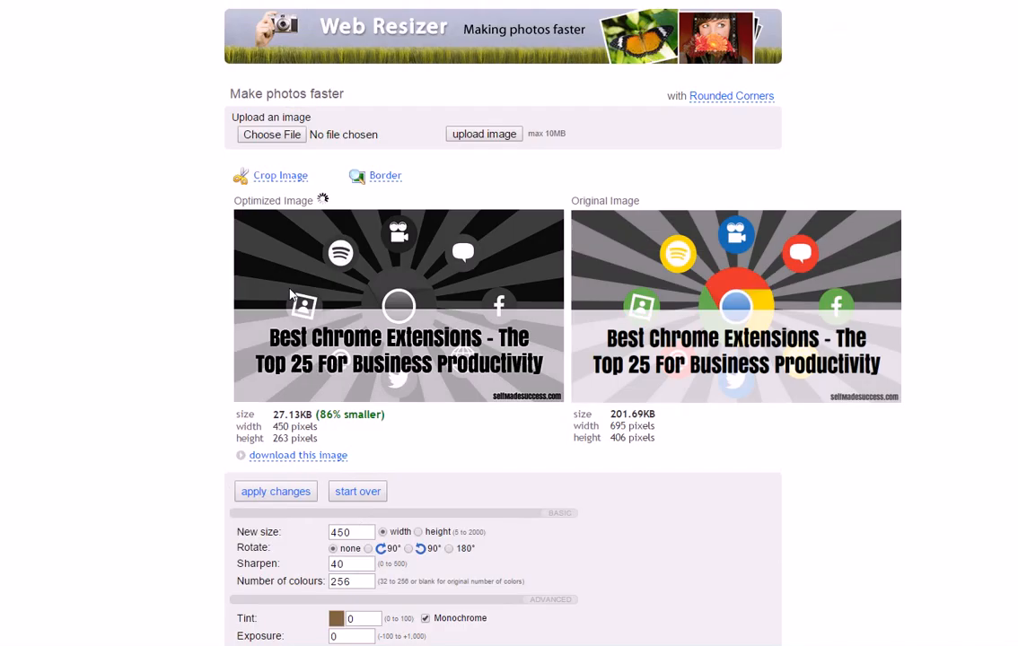
pyautogui.scroll(-3)
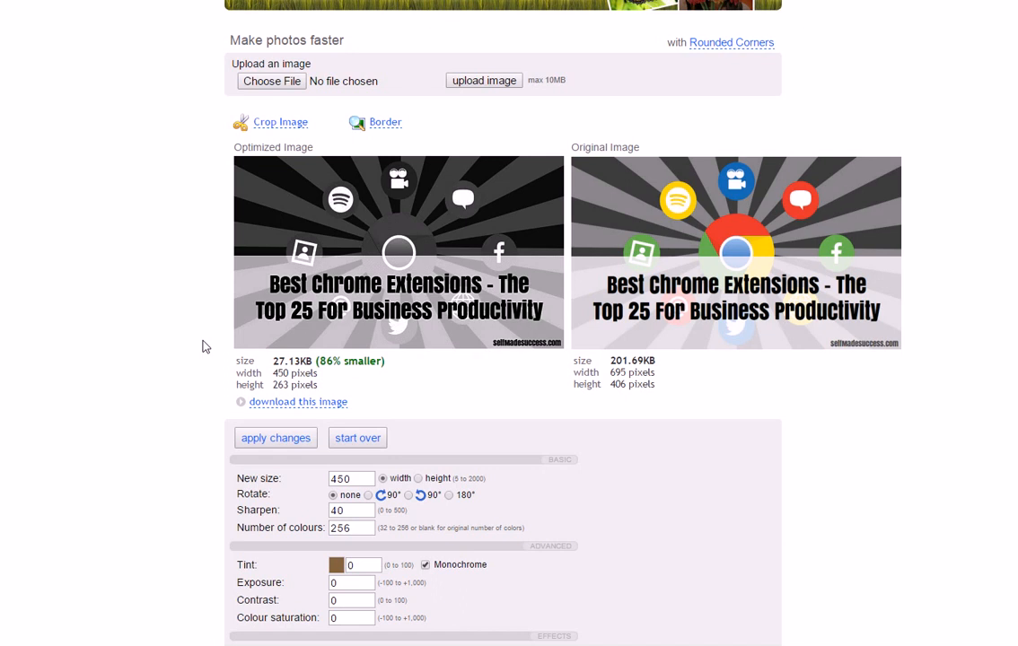
pyautogui.scroll(-3)
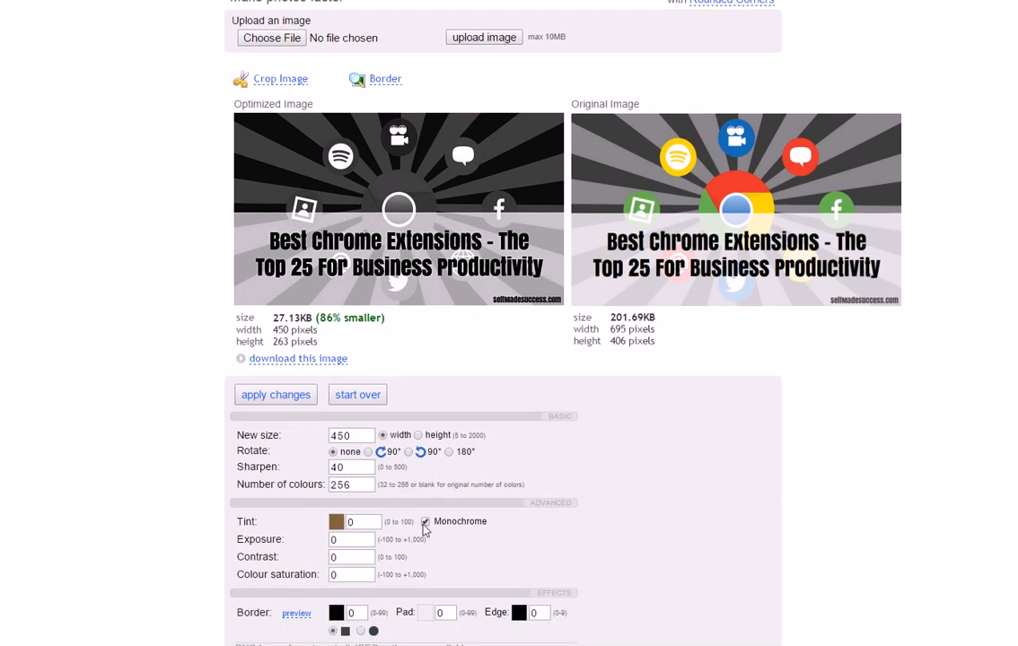
pyautogui.scroll(-3)
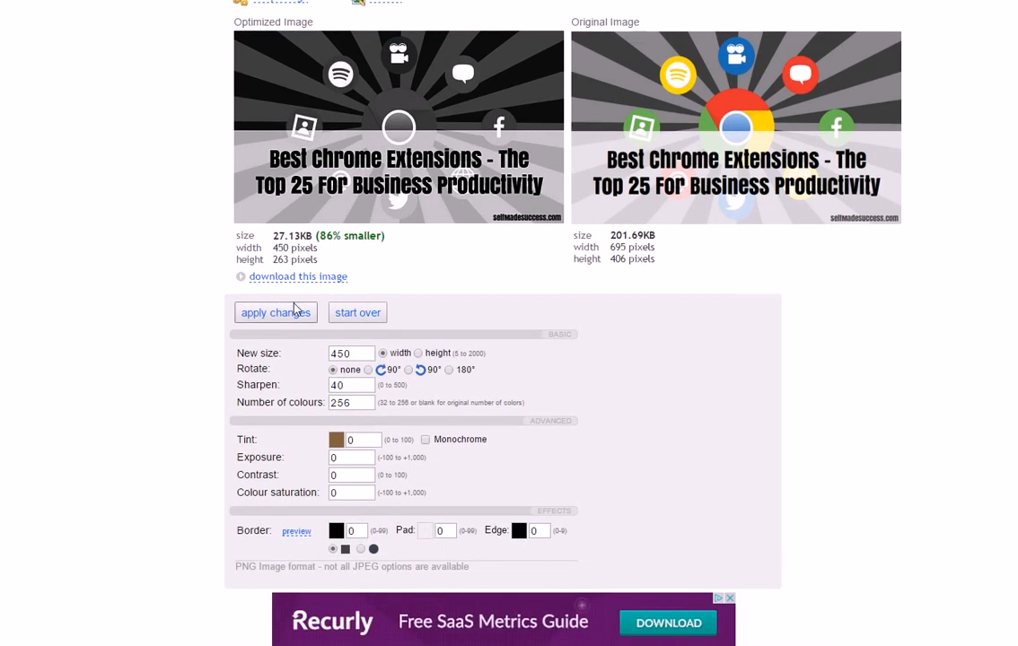
# Give the image a red (FF0000) 5 px border and apply, reaching 34.21 KB.
pyautogui.click(337, 532)
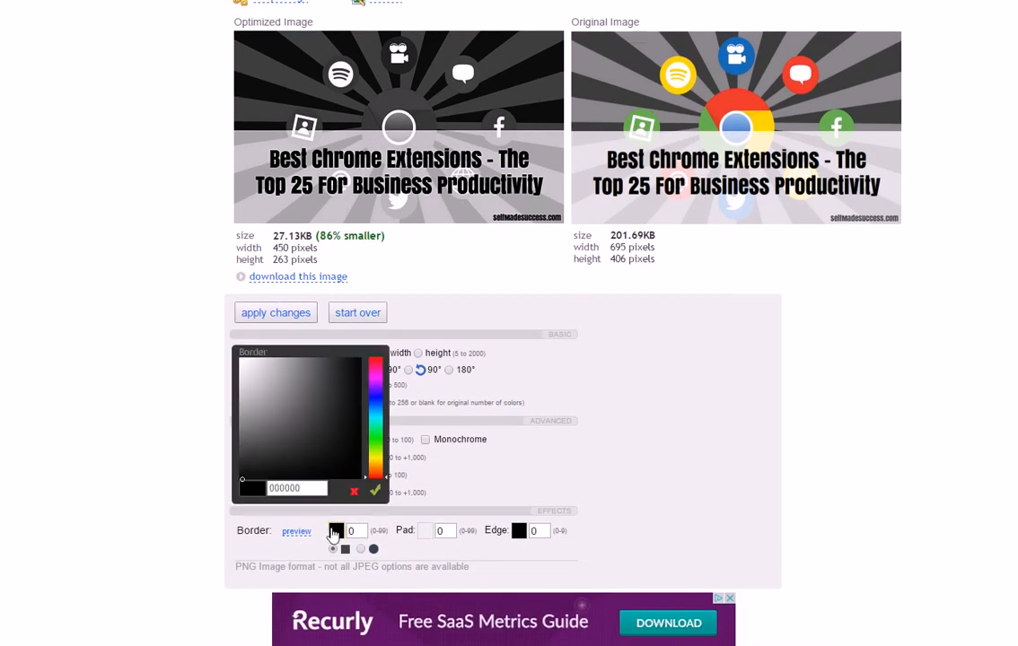
pyautogui.click(375, 356)
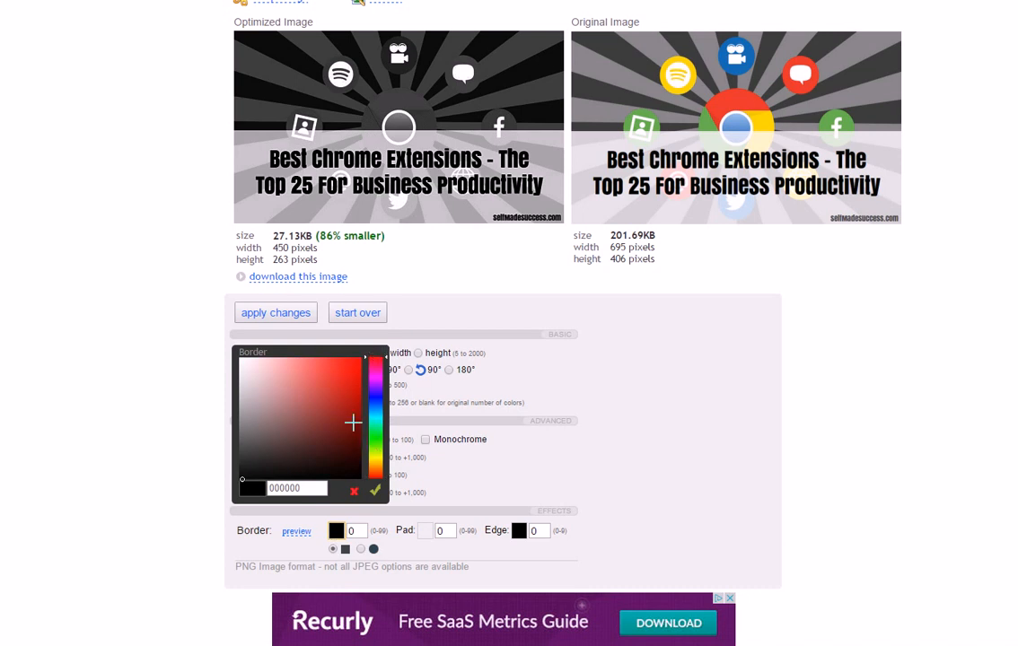
pyautogui.click(363, 358)
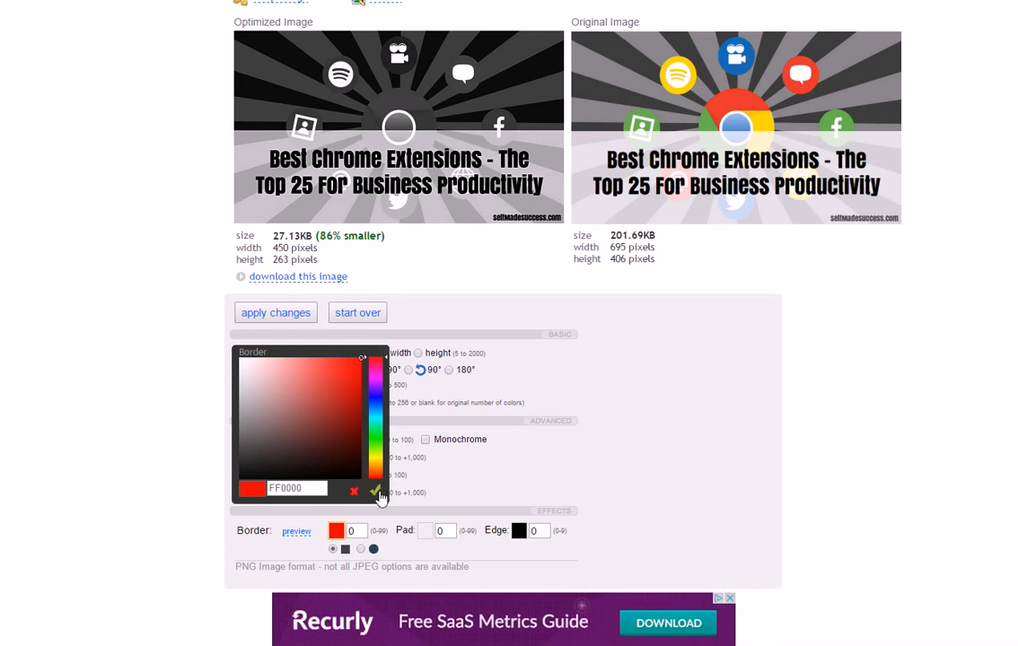
pyautogui.click(377, 492)
pyautogui.write('5')
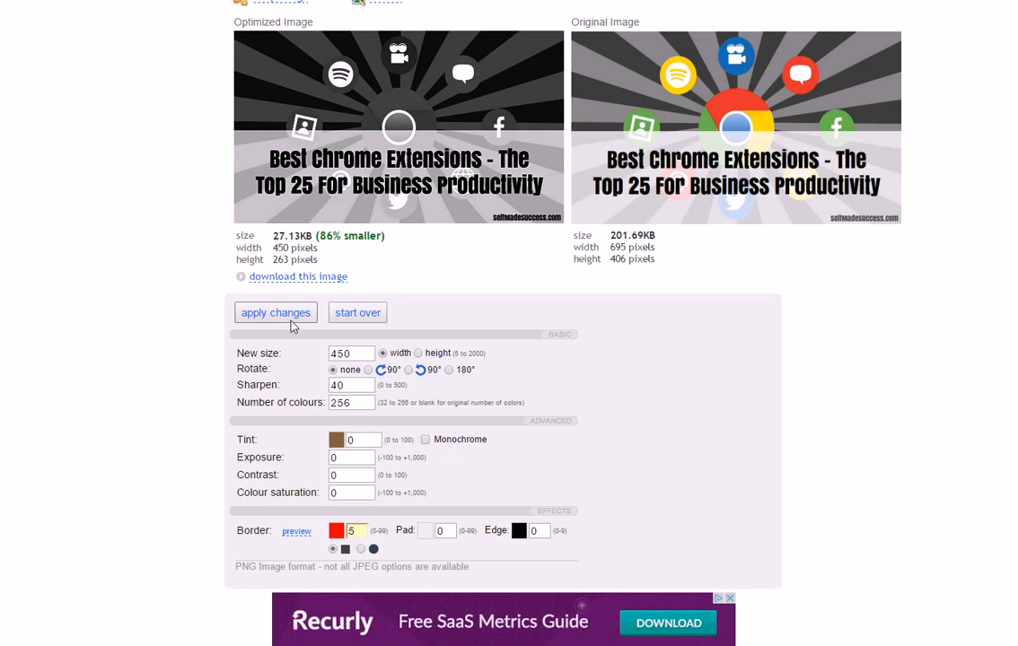
pyautogui.click(274, 313)
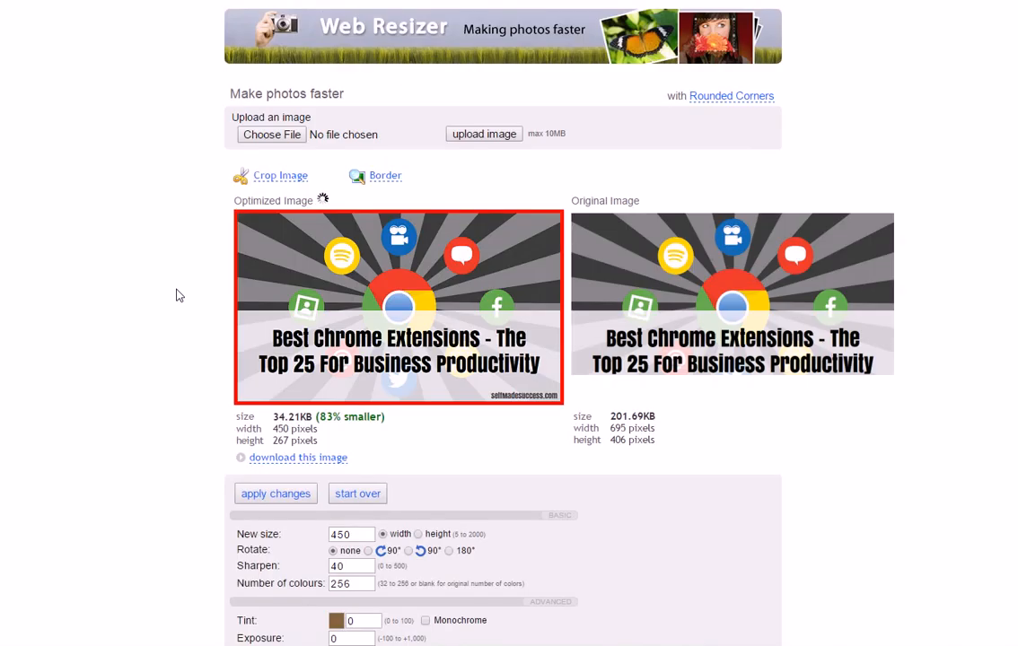
pyautogui.scroll(-3)
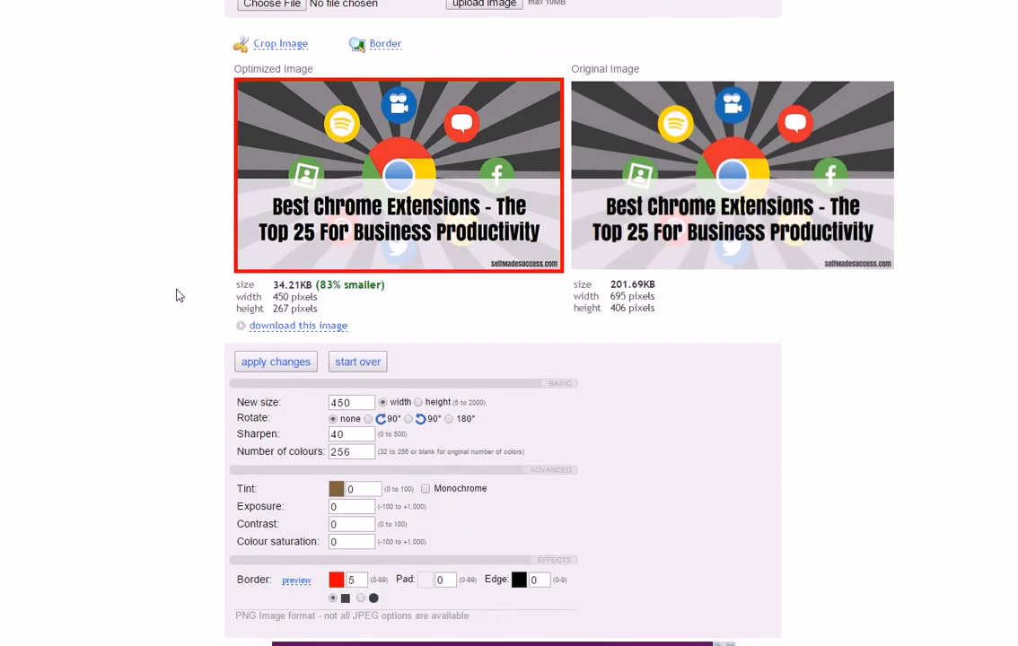
pyautogui.moveTo(51, 262)
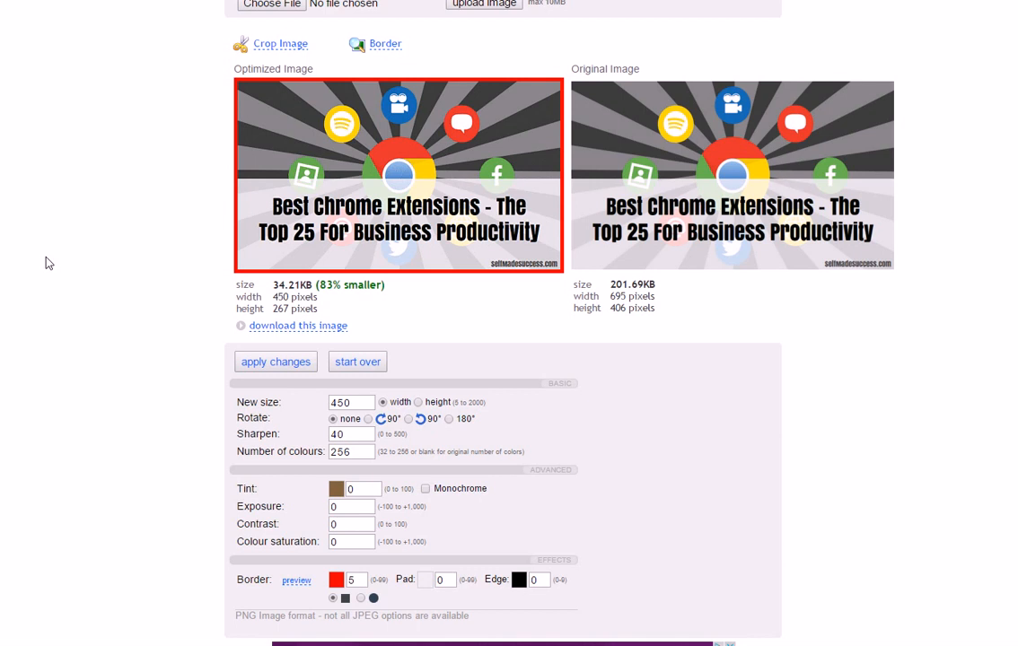
pyautogui.scroll(3)
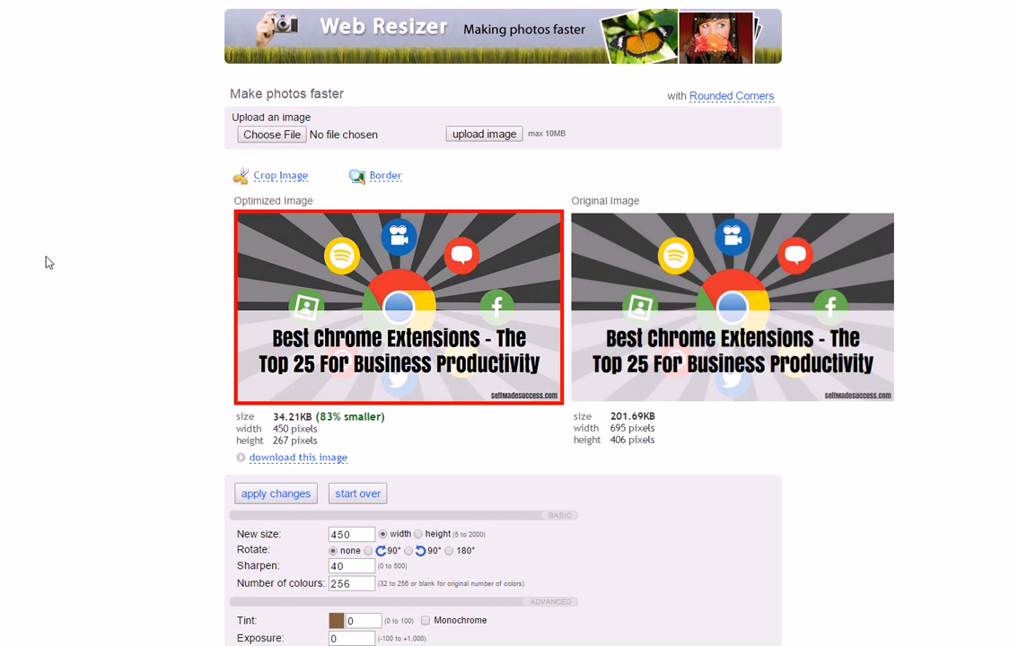
pyautogui.moveTo(441, 47)
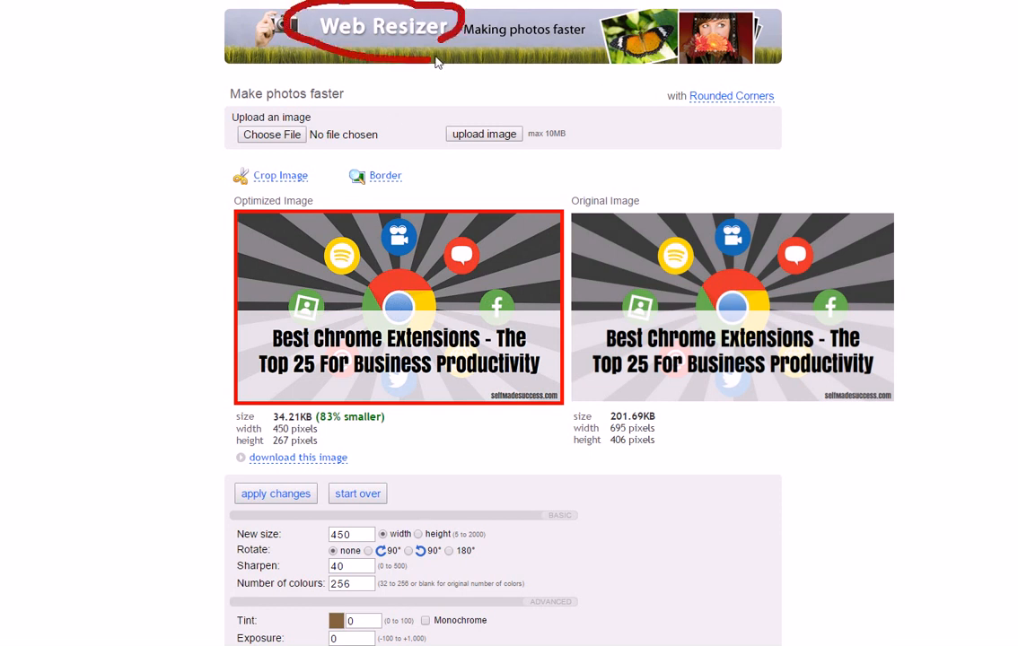
pyautogui.moveTo(337, 36)
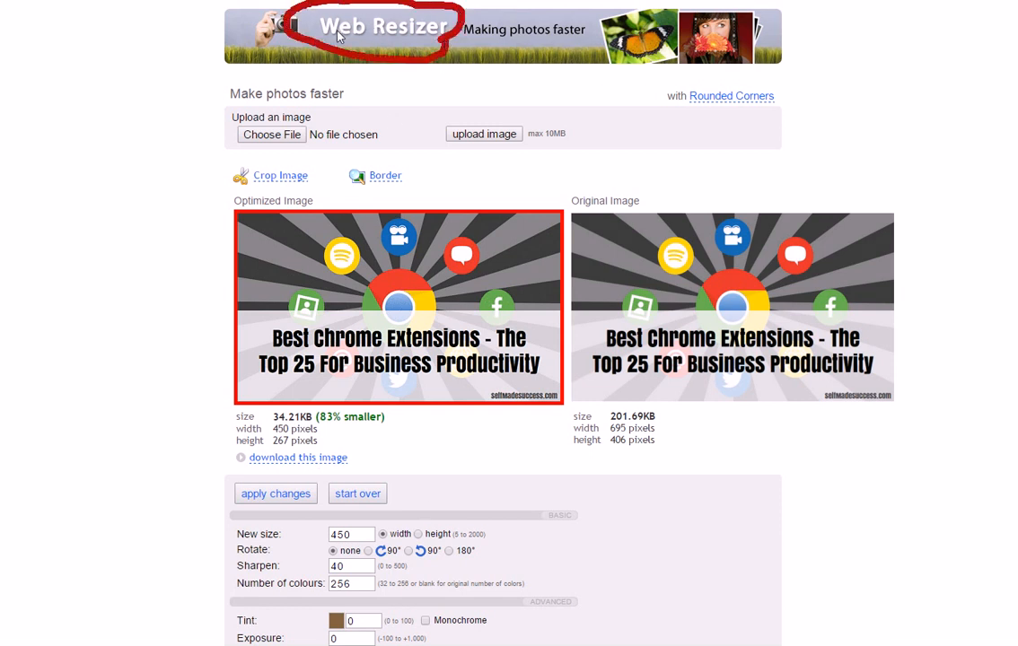
pyautogui.moveTo(440, 45)
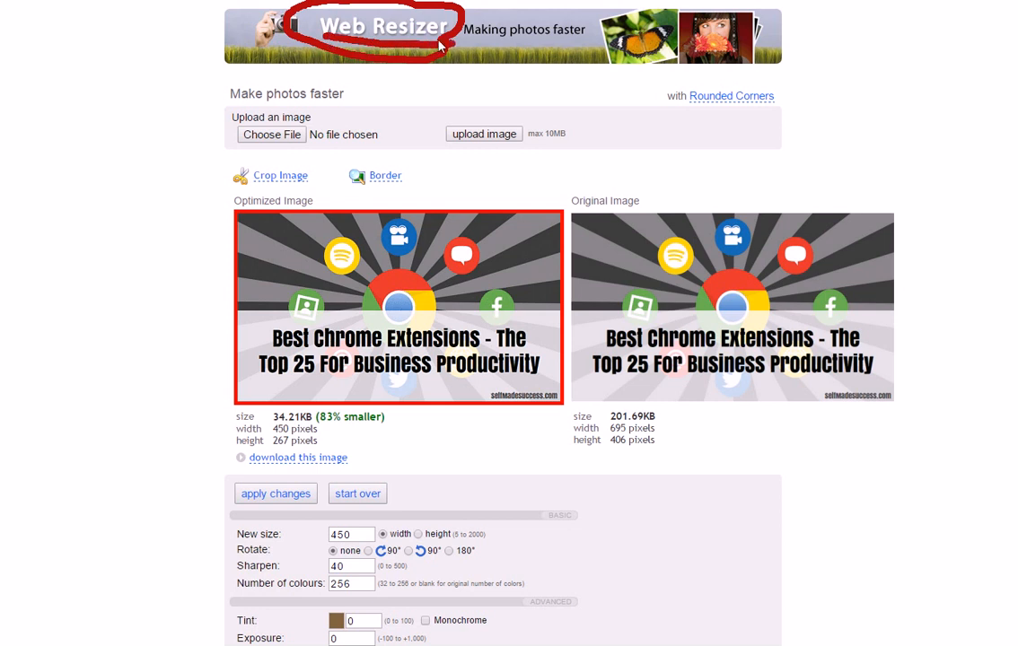
pyautogui.moveTo(371, 52)
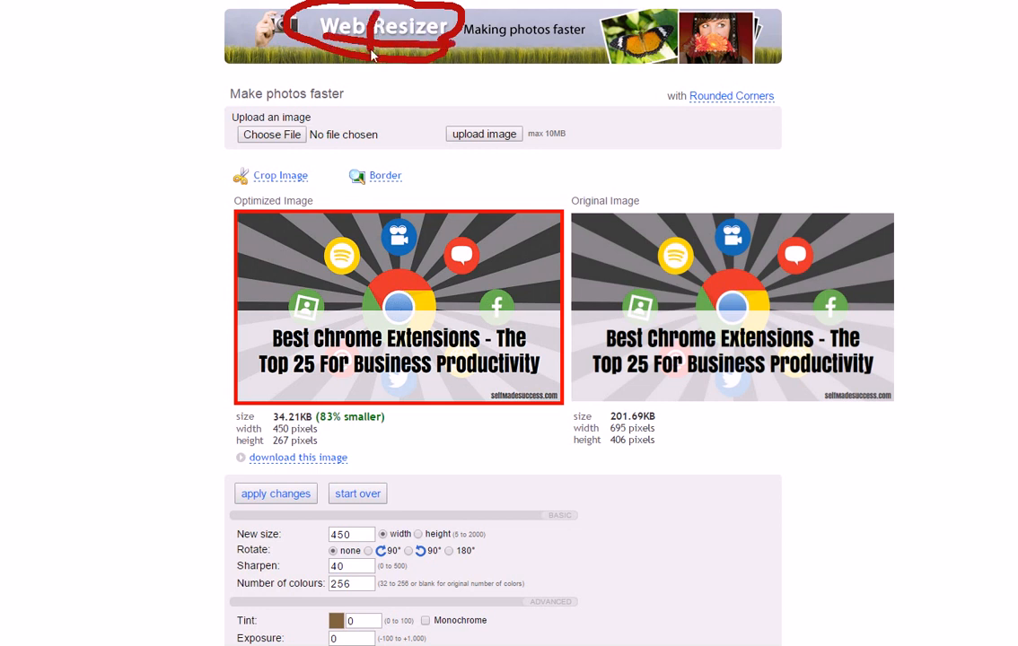
pyautogui.moveTo(352, 171)
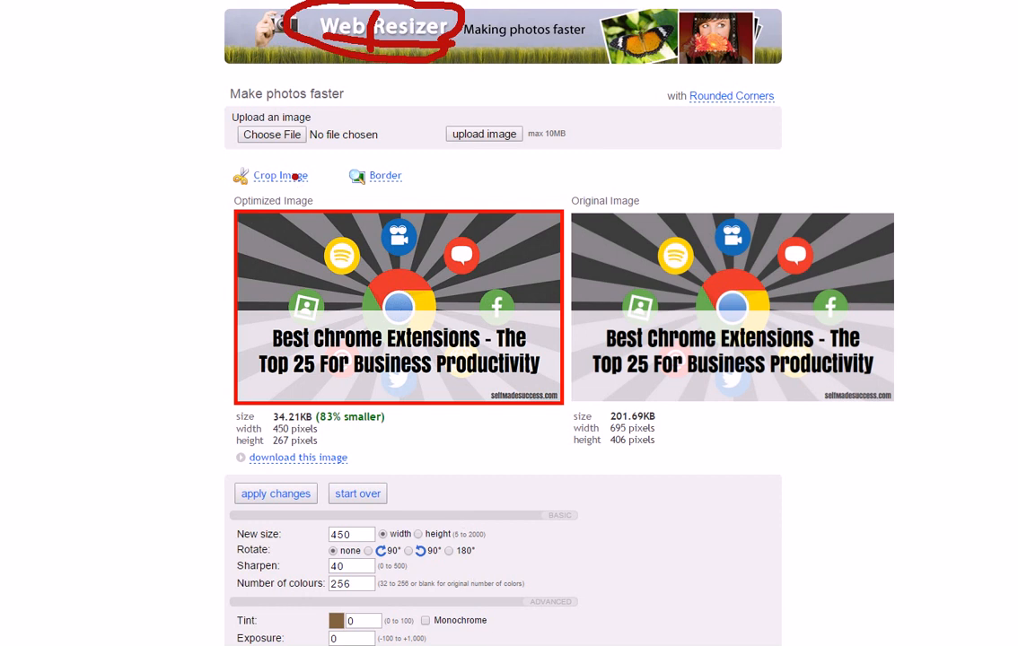
pyautogui.click(280, 176)
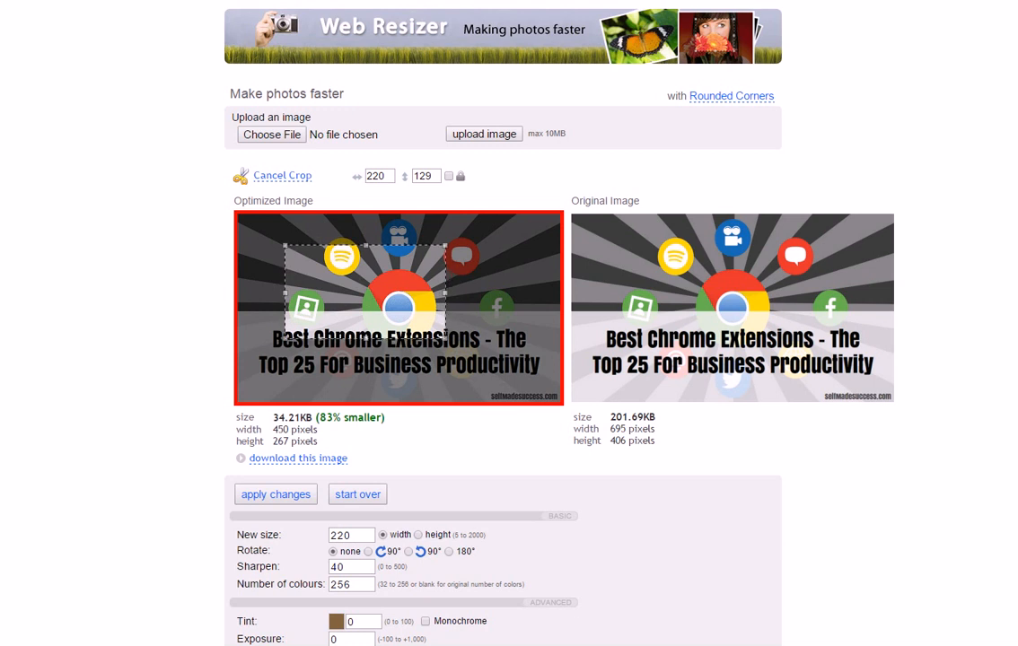
pyautogui.click(282, 176)
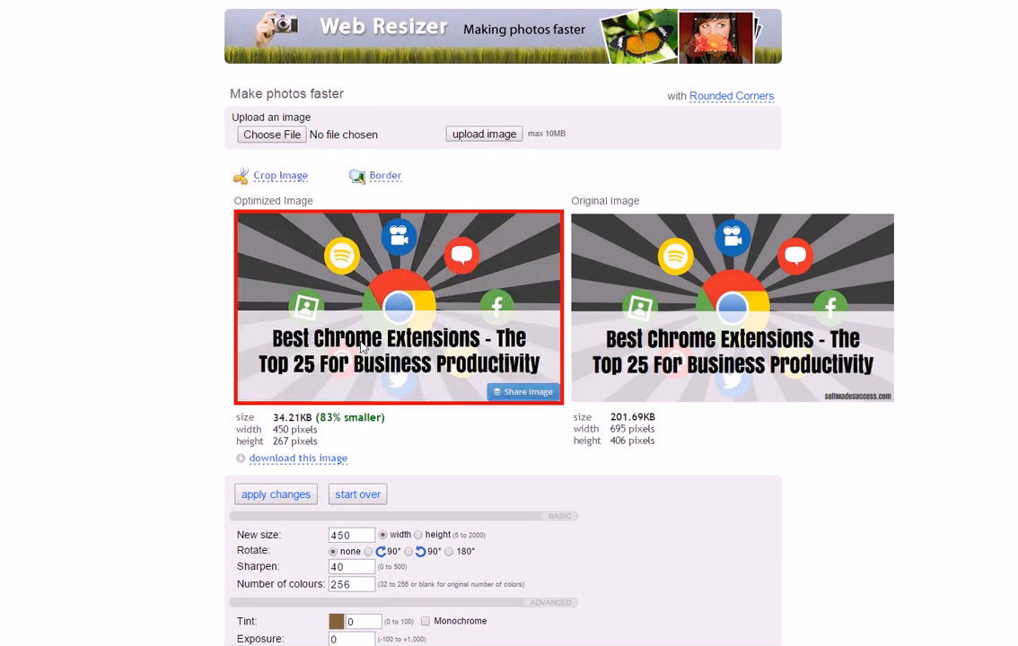
pyautogui.scroll(-3)
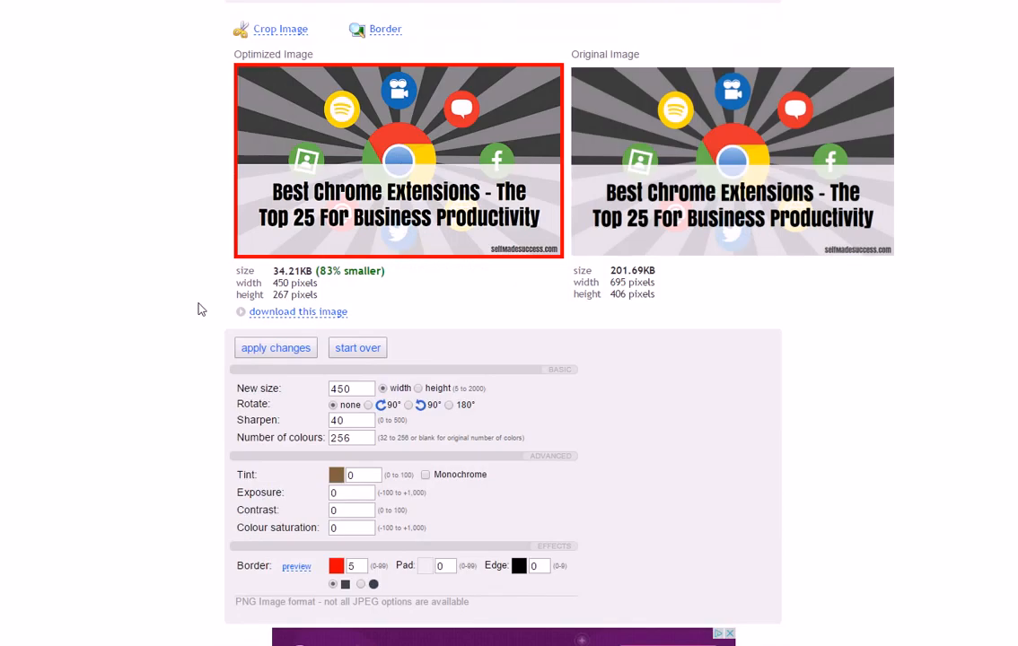
pyautogui.scroll(3)
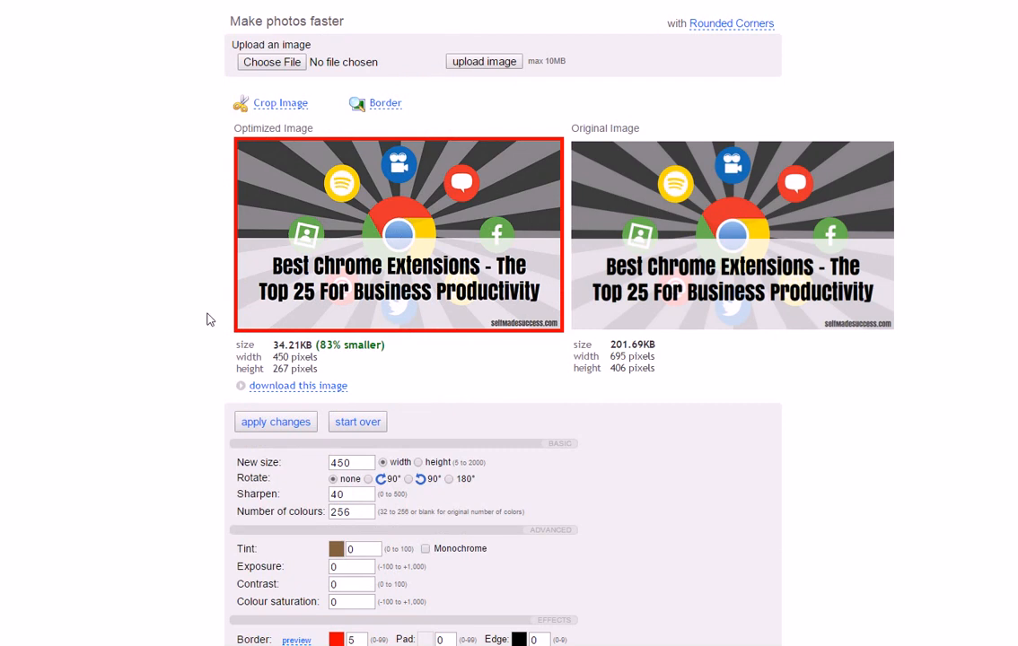
pyautogui.scroll(3)
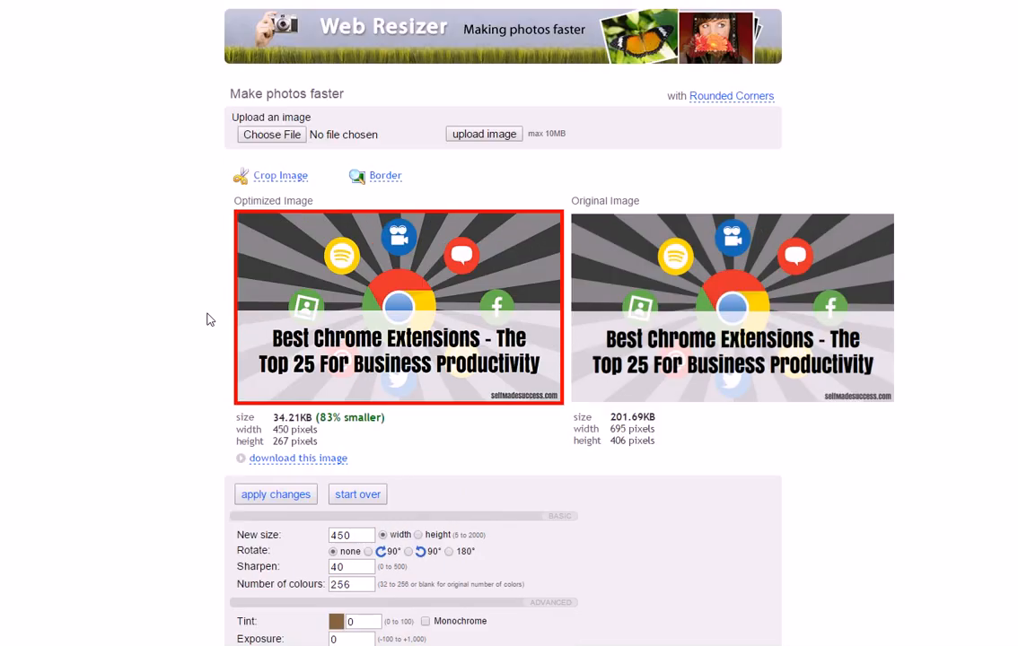